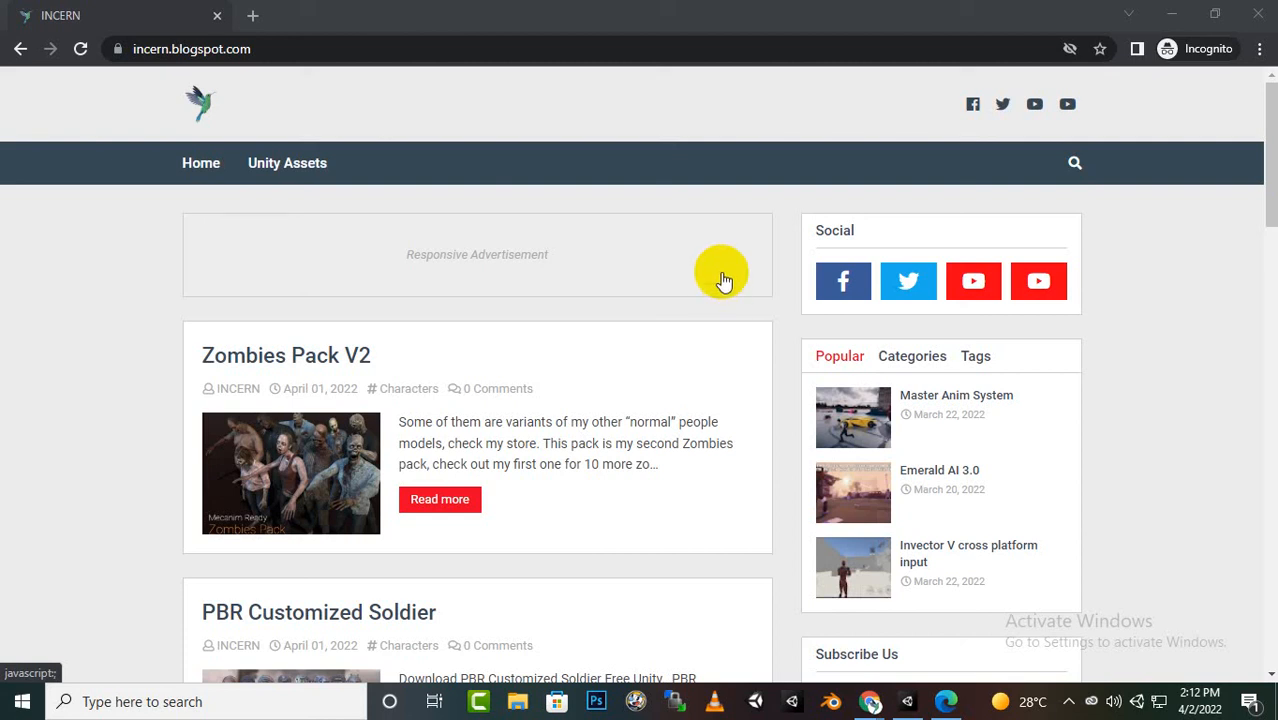
pyautogui.moveTo(836, 472)
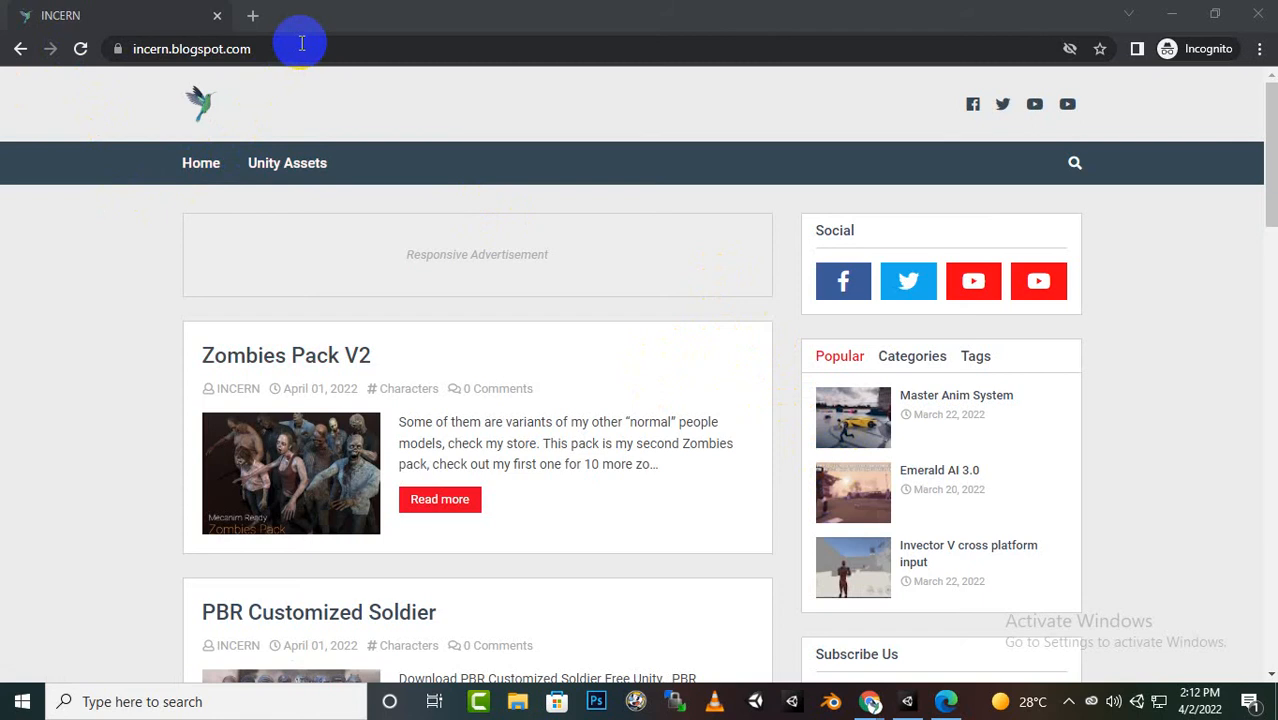
pyautogui.moveTo(390, 408)
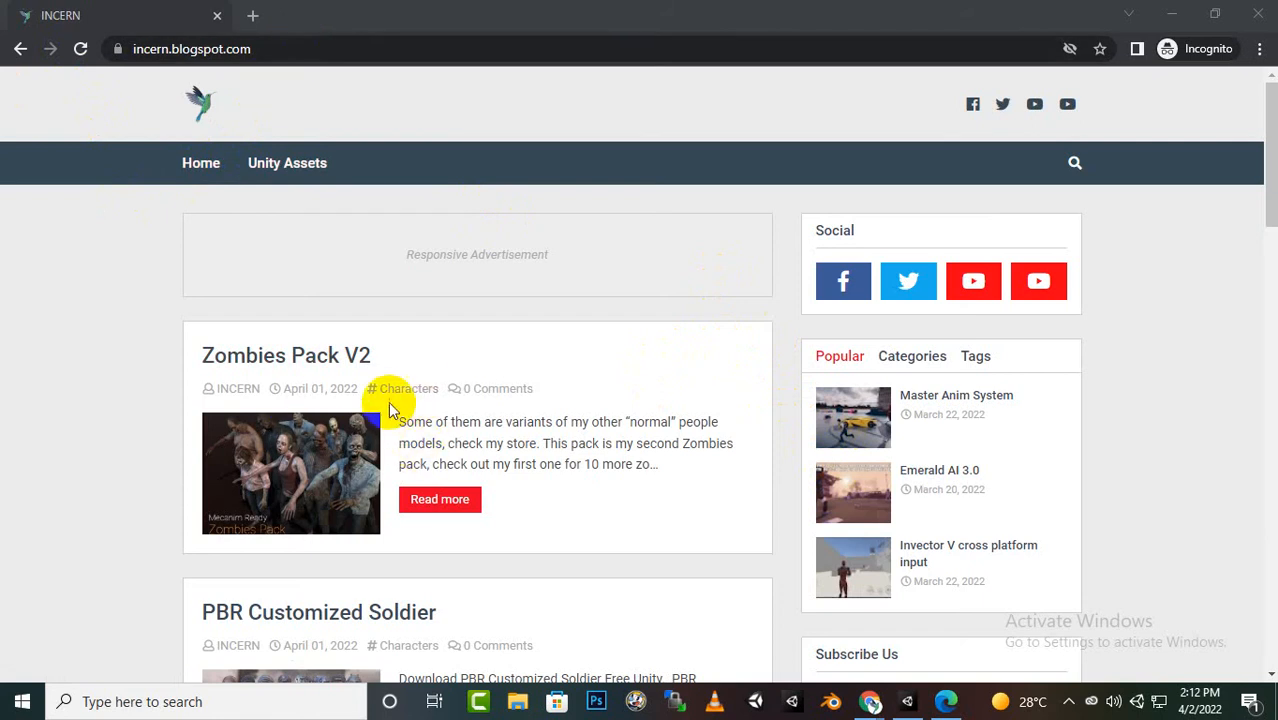
pyautogui.moveTo(708, 408)
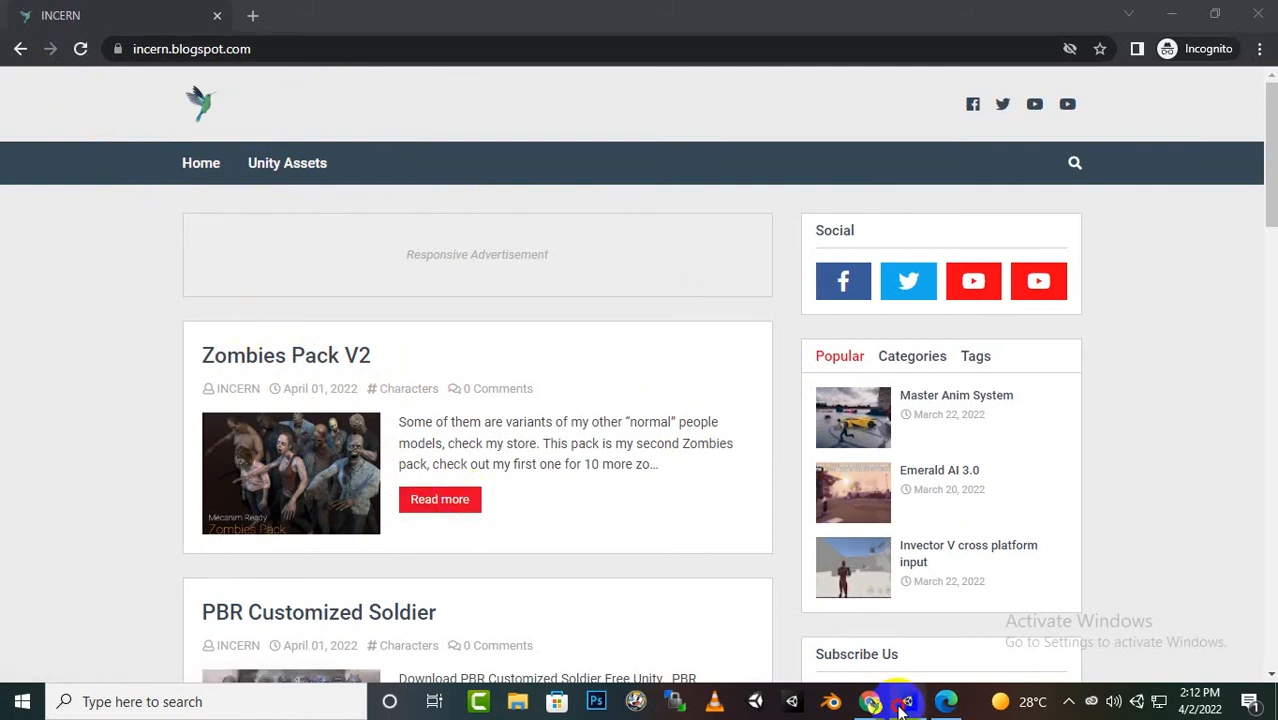
# Browse the Project assets to StudioNewPunch > Zombies > ZombieAA > prefab.
pyautogui.click(904, 700)
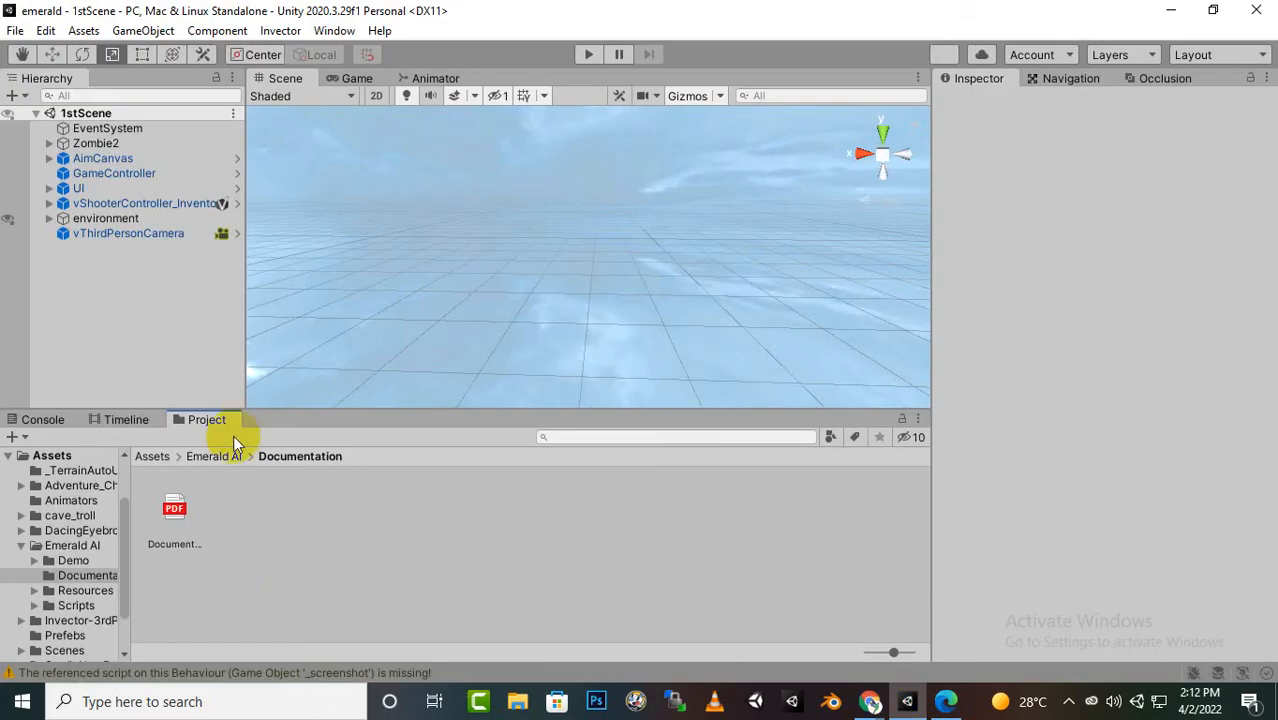
pyautogui.click(152, 456)
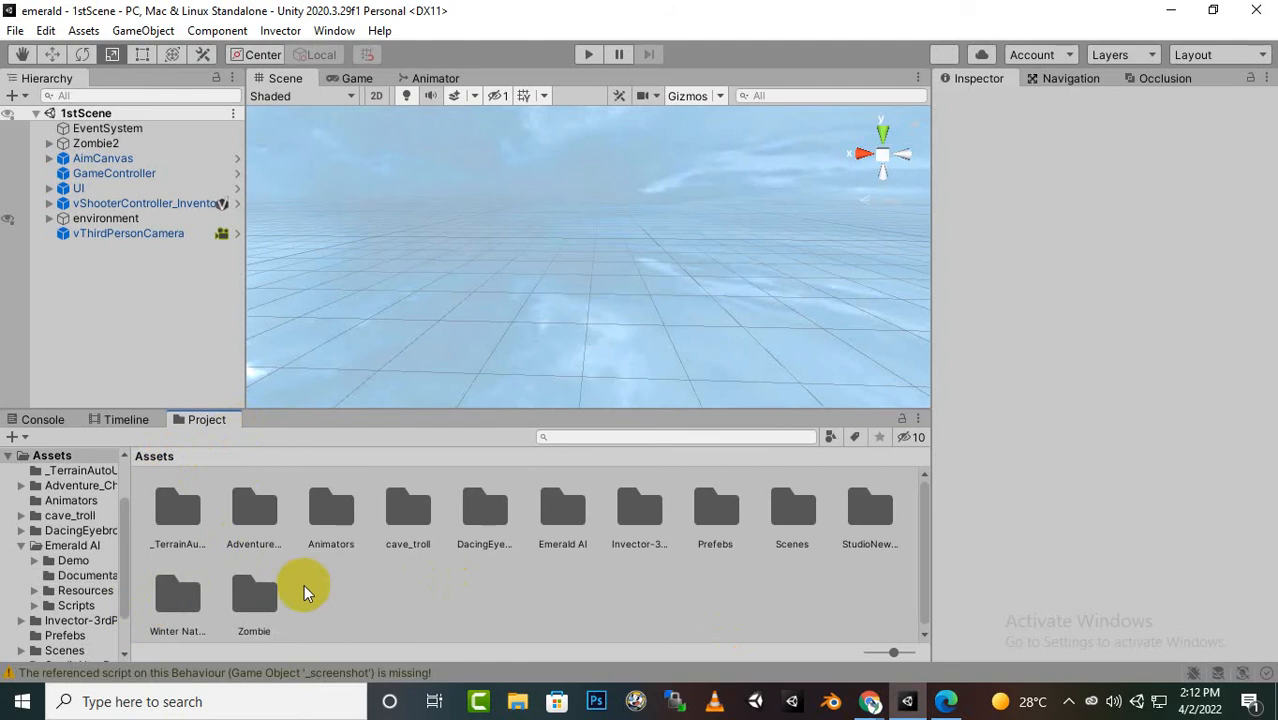
pyautogui.click(868, 508)
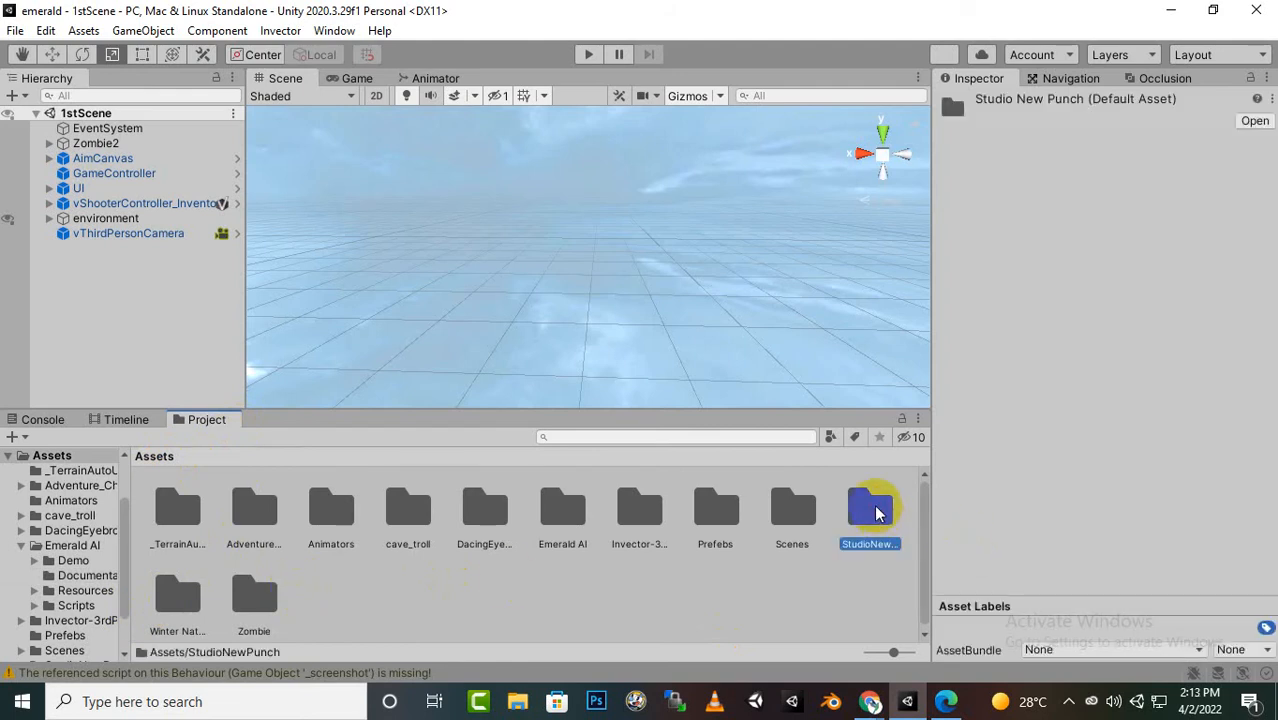
pyautogui.doubleClick(868, 504)
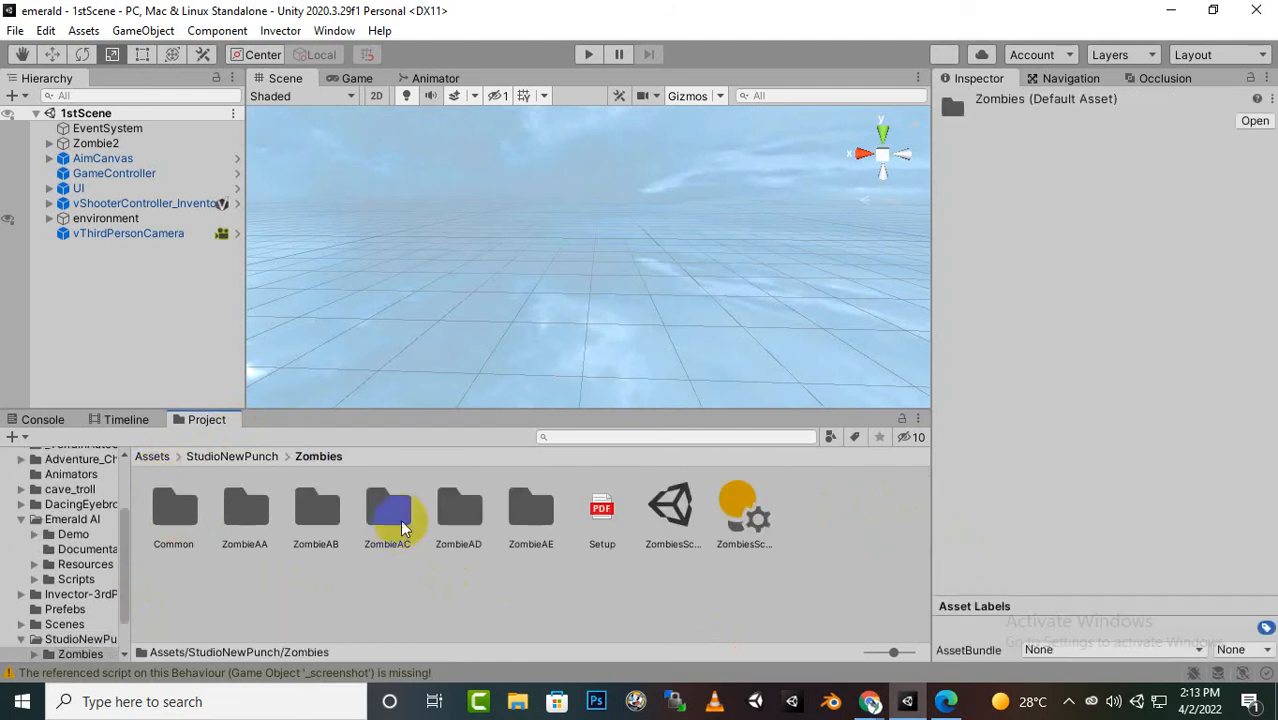
pyautogui.doubleClick(244, 508)
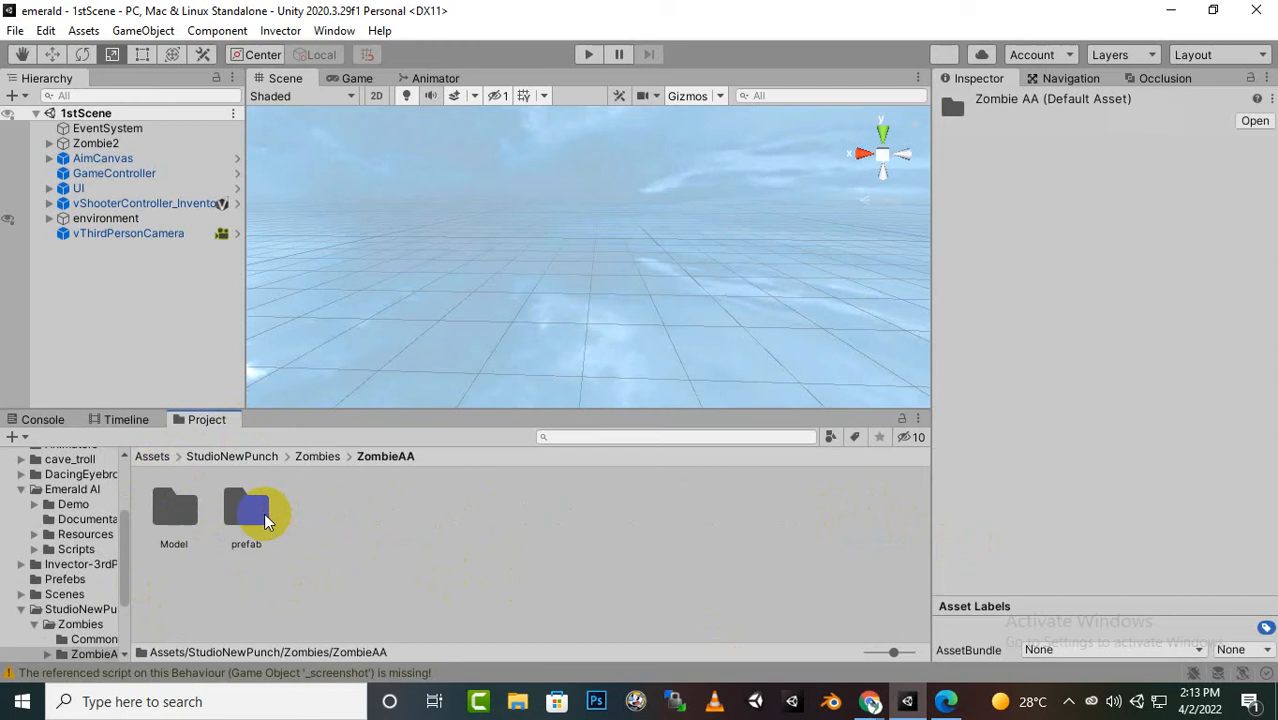
pyautogui.doubleClick(246, 508)
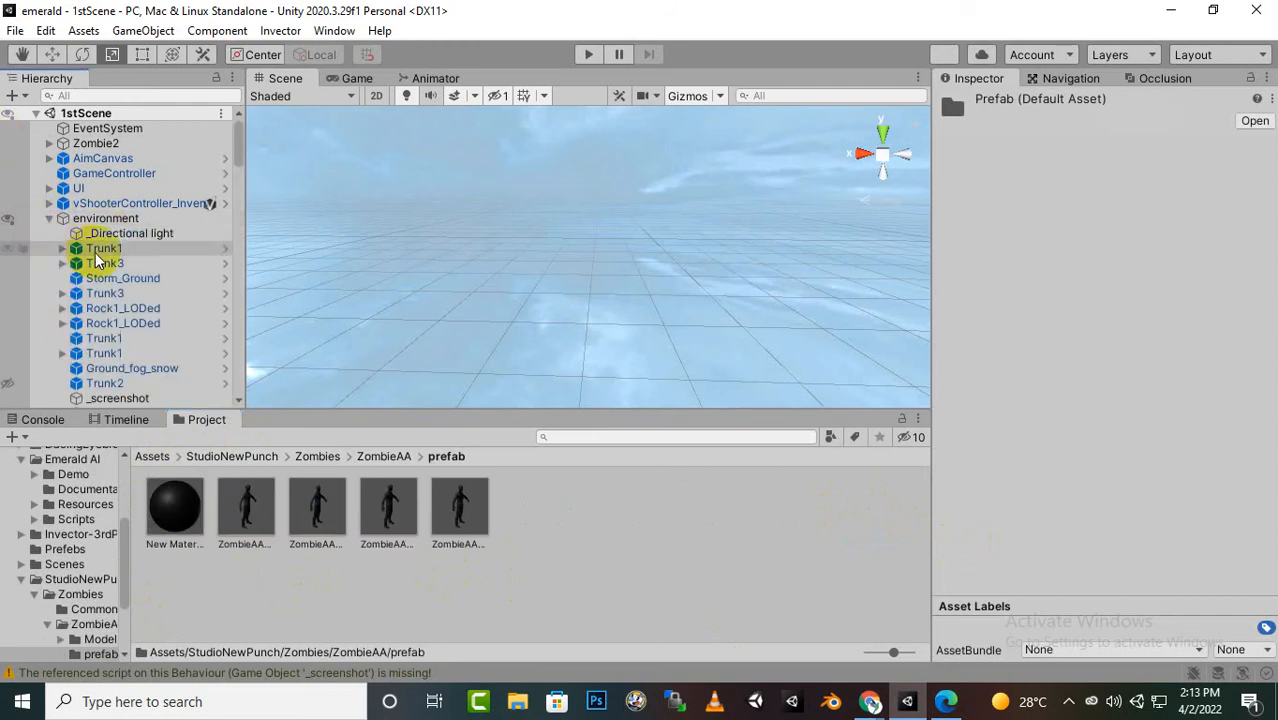
# Select the Trunk1 object in the scene's environment group.
pyautogui.click(104, 248)
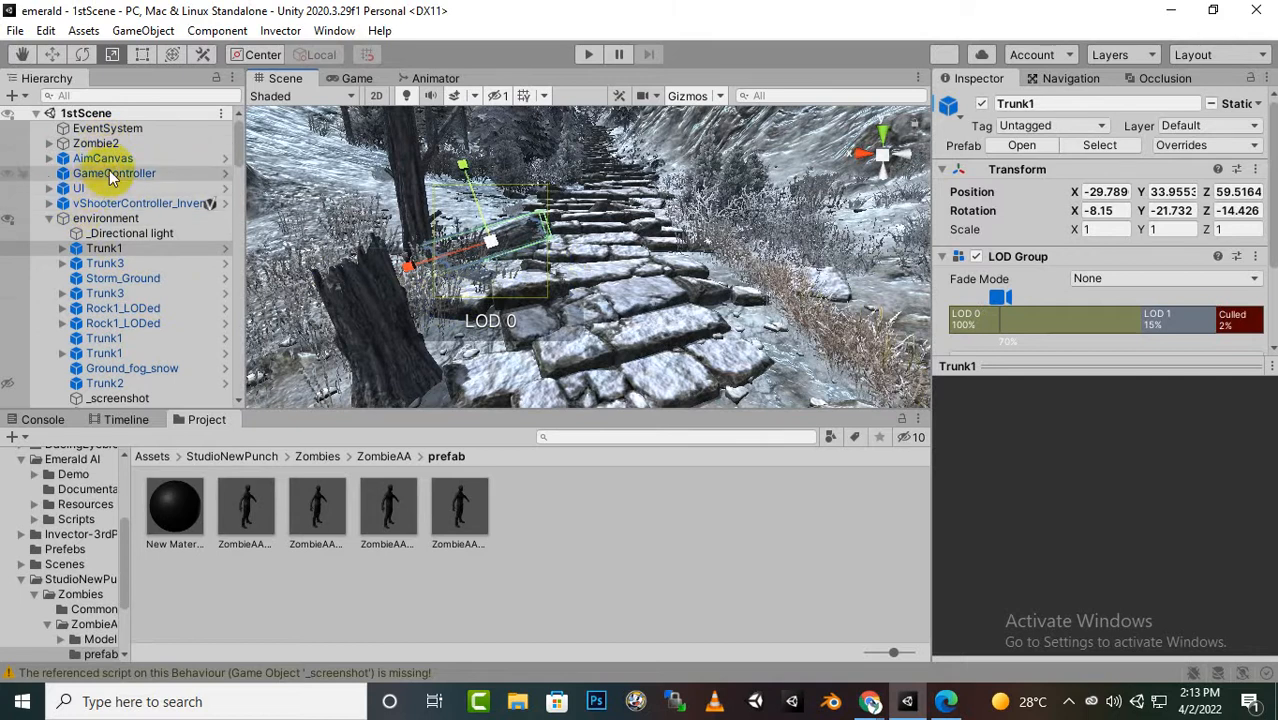
# Try the ZombieAA and ZombieAB prefabs in the scene, then browse into the ZombieAC folder.
pyautogui.click(96, 144)
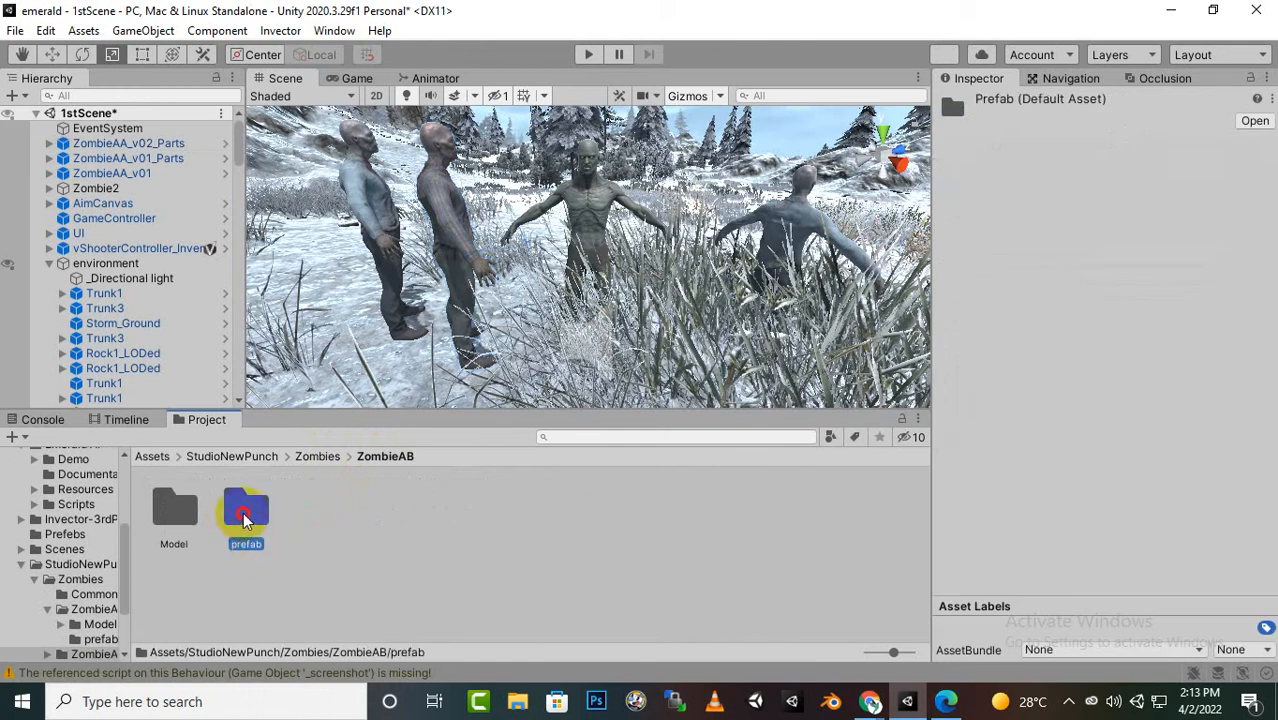
pyautogui.doubleClick(244, 504)
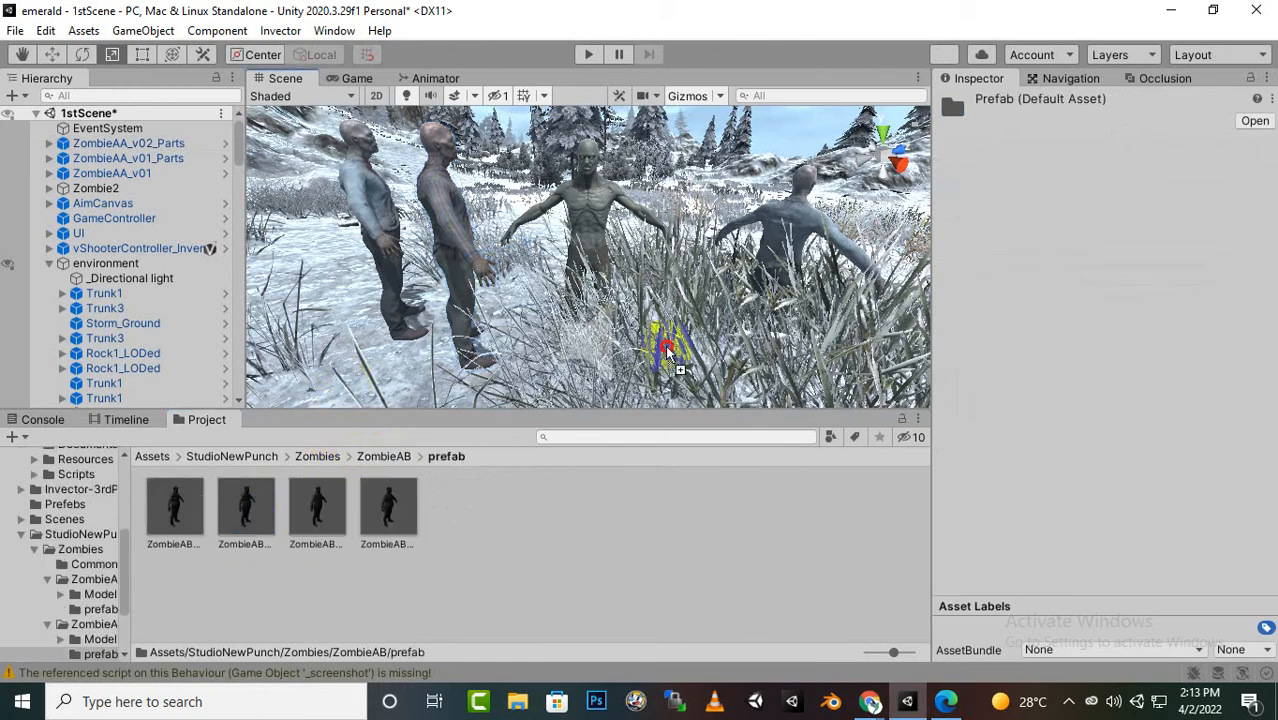
pyautogui.click(388, 504)
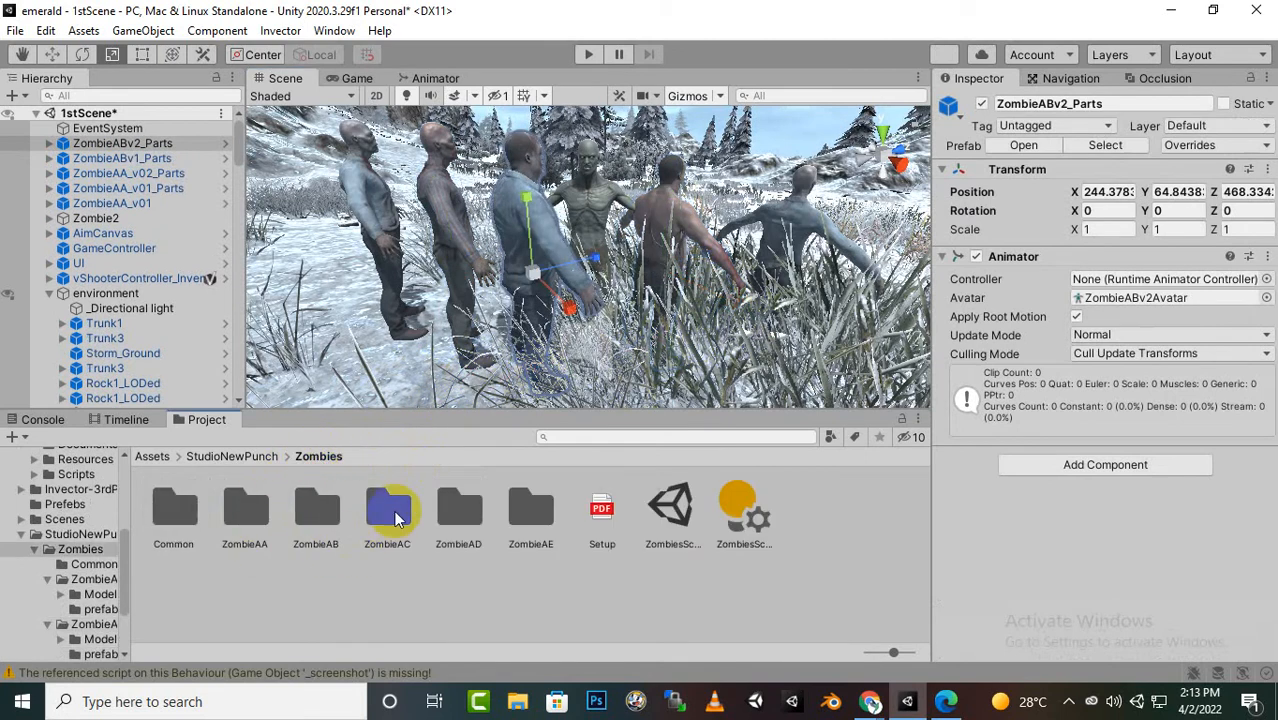
pyautogui.doubleClick(388, 508)
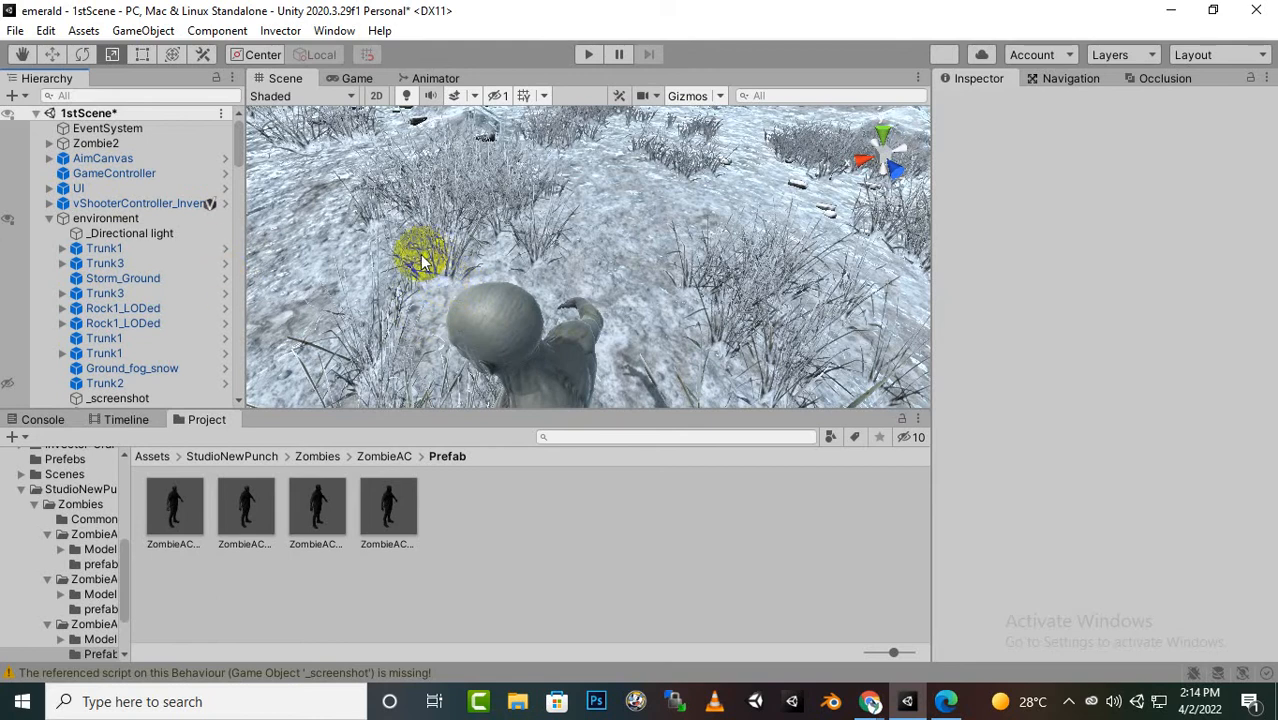
# Inspect a ZombieAC prefab near the player, then return to the top-level Assets folder.
pyautogui.moveTo(420, 256); pyautogui.dragTo(580, 224)
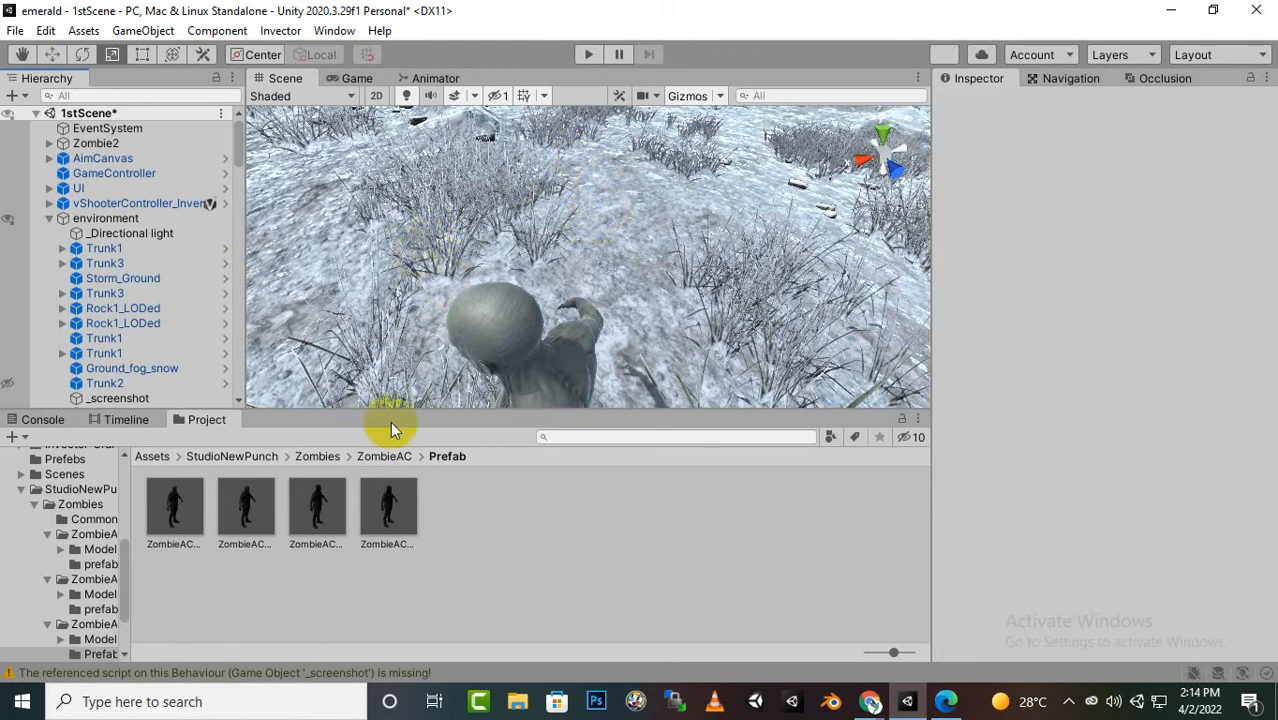
pyautogui.click(316, 504)
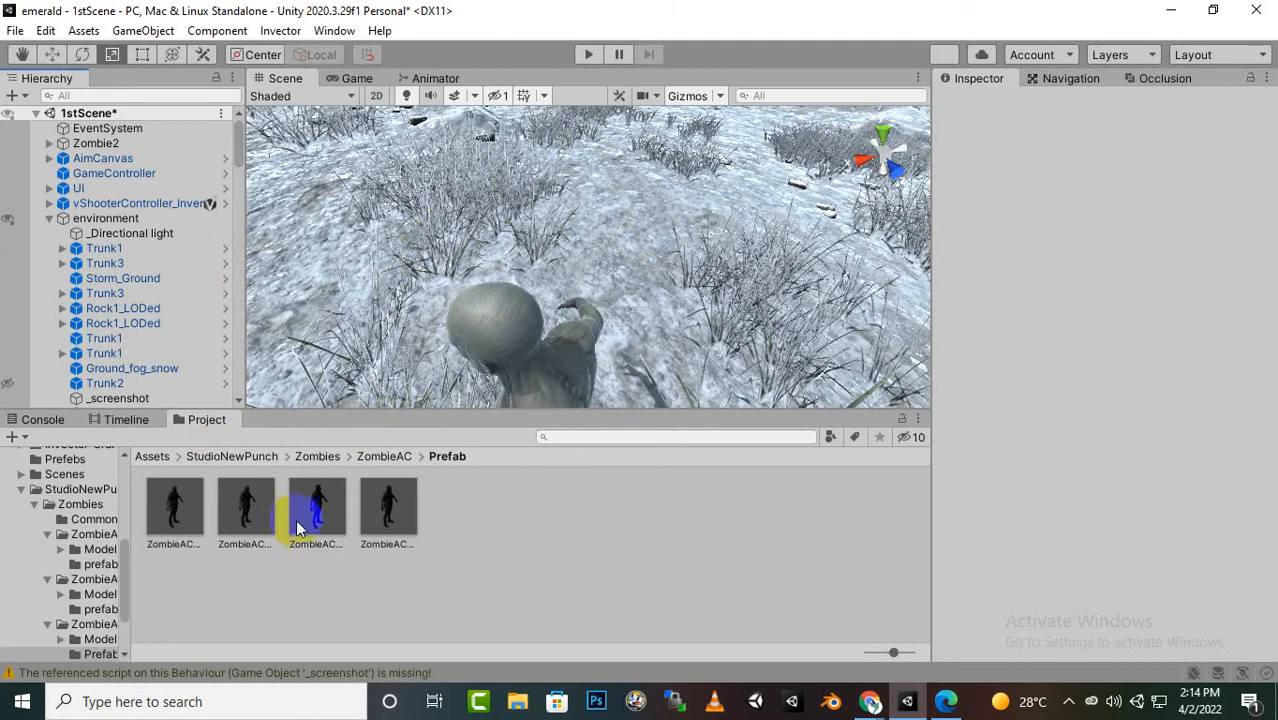
pyautogui.click(152, 456)
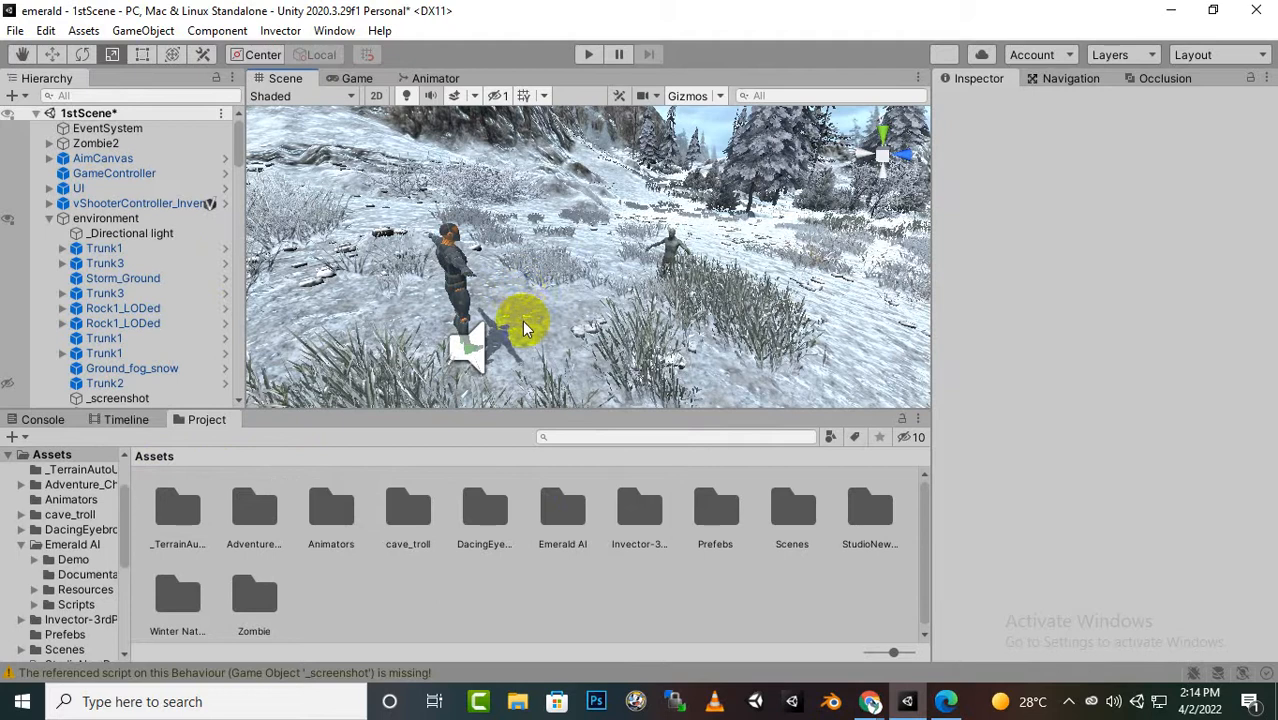
pyautogui.moveTo(690, 280)
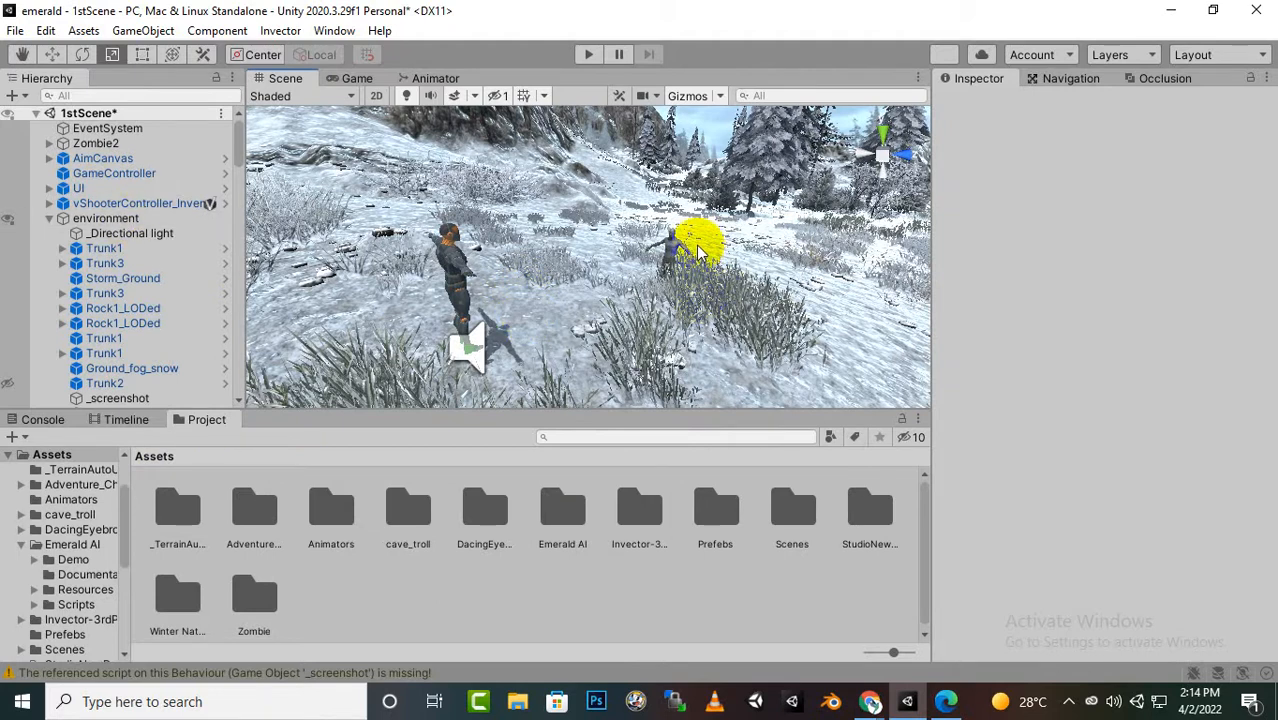
# Select Zombie2 to show its Emerald AI System component and waypoint settings.
pyautogui.click(96, 144)
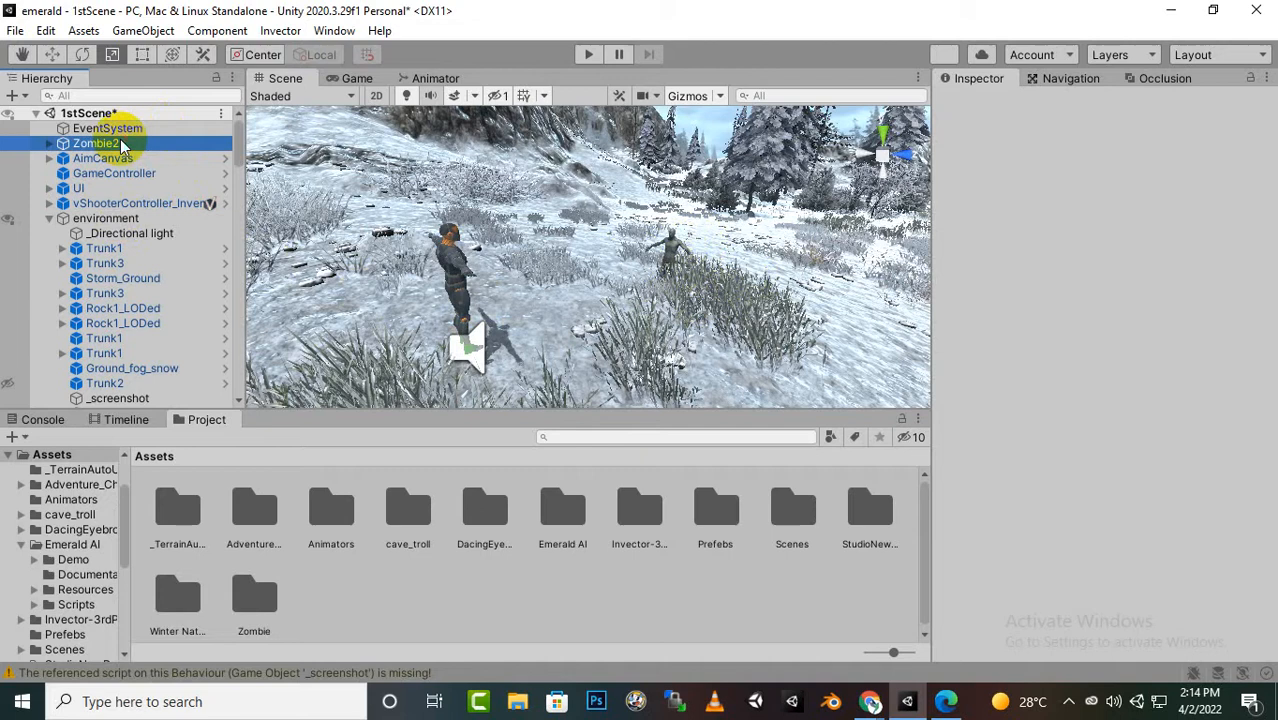
pyautogui.click(96, 144)
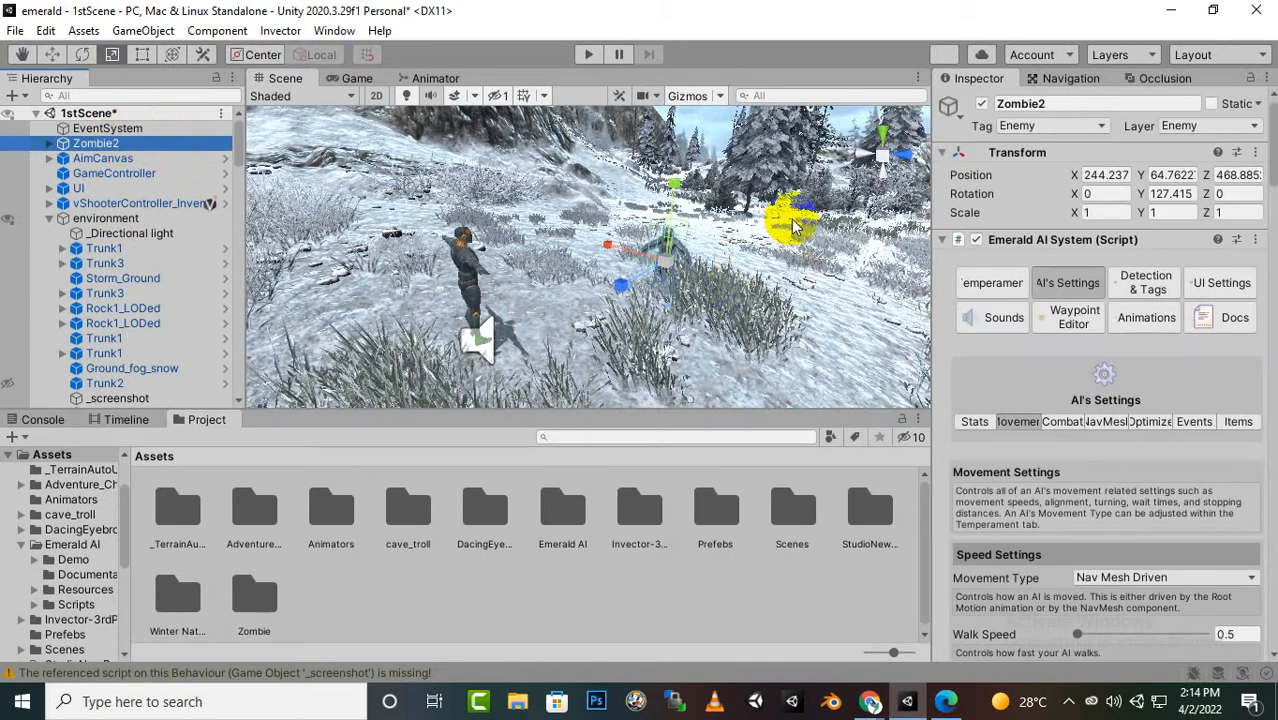
pyautogui.click(1074, 316)
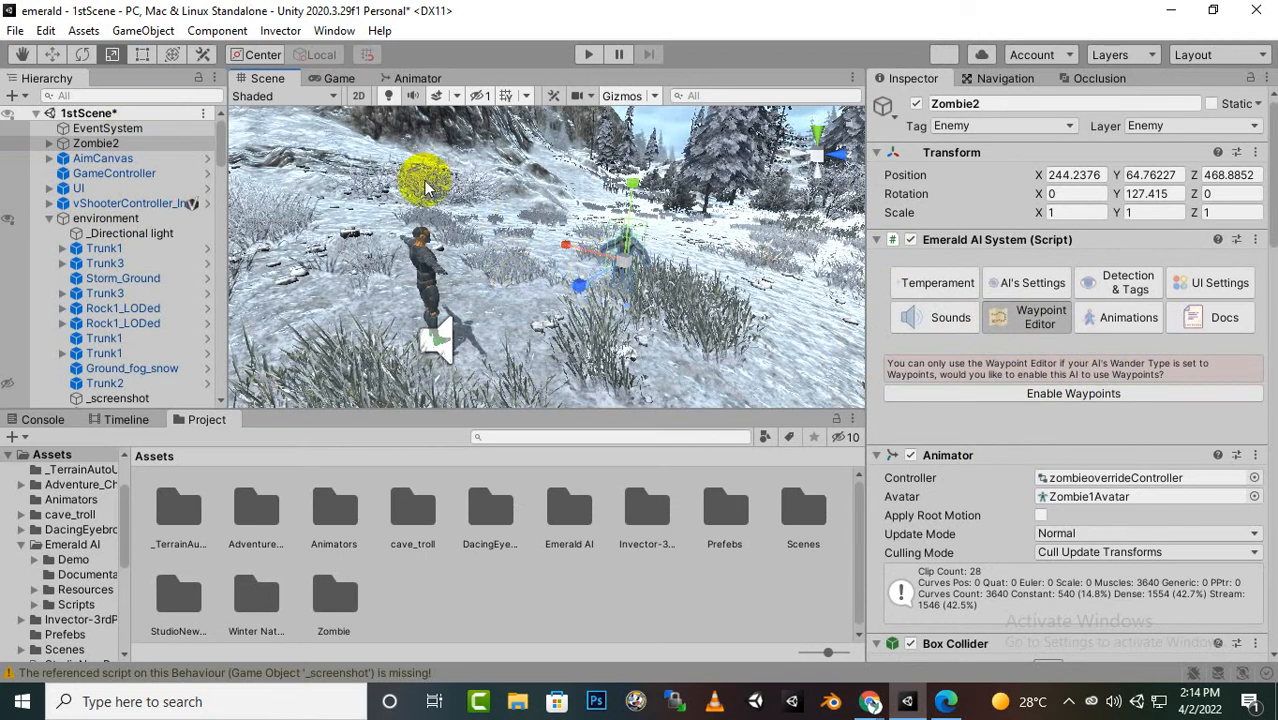
pyautogui.moveTo(336, 148)
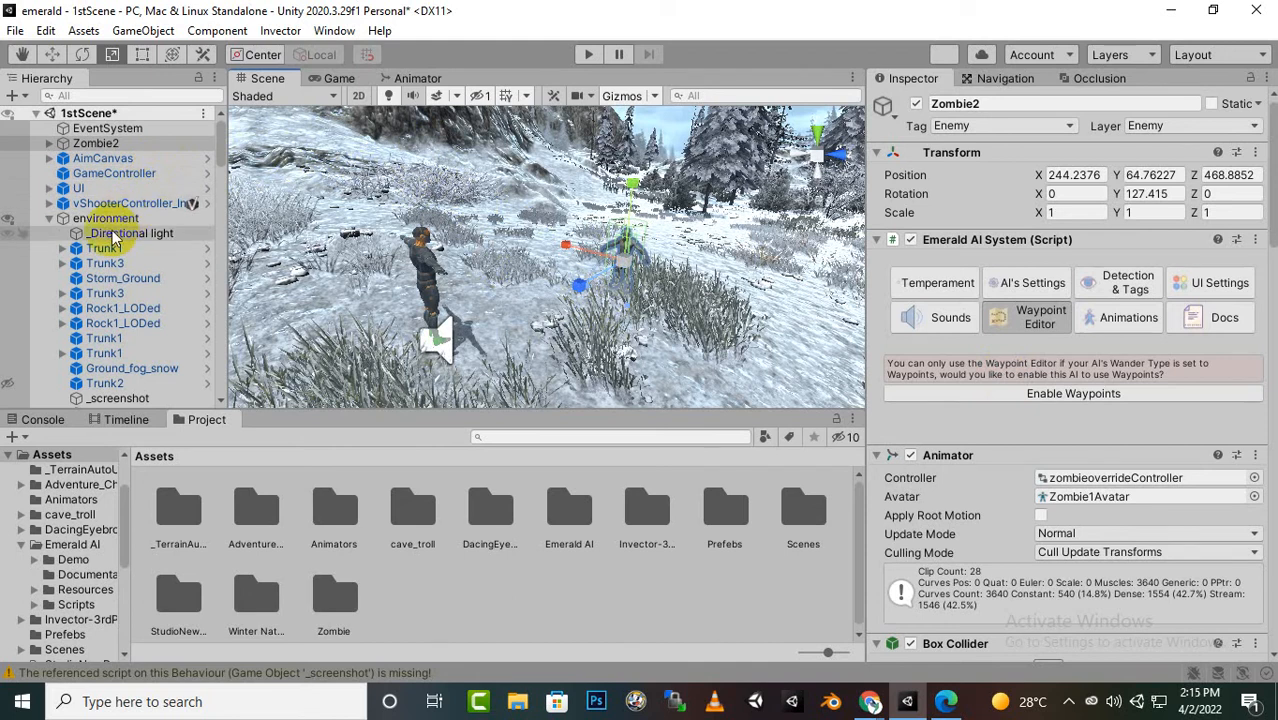
# Review the environment object's Static flags, confirming Navigation Static is enabled.
pyautogui.click(106, 218)
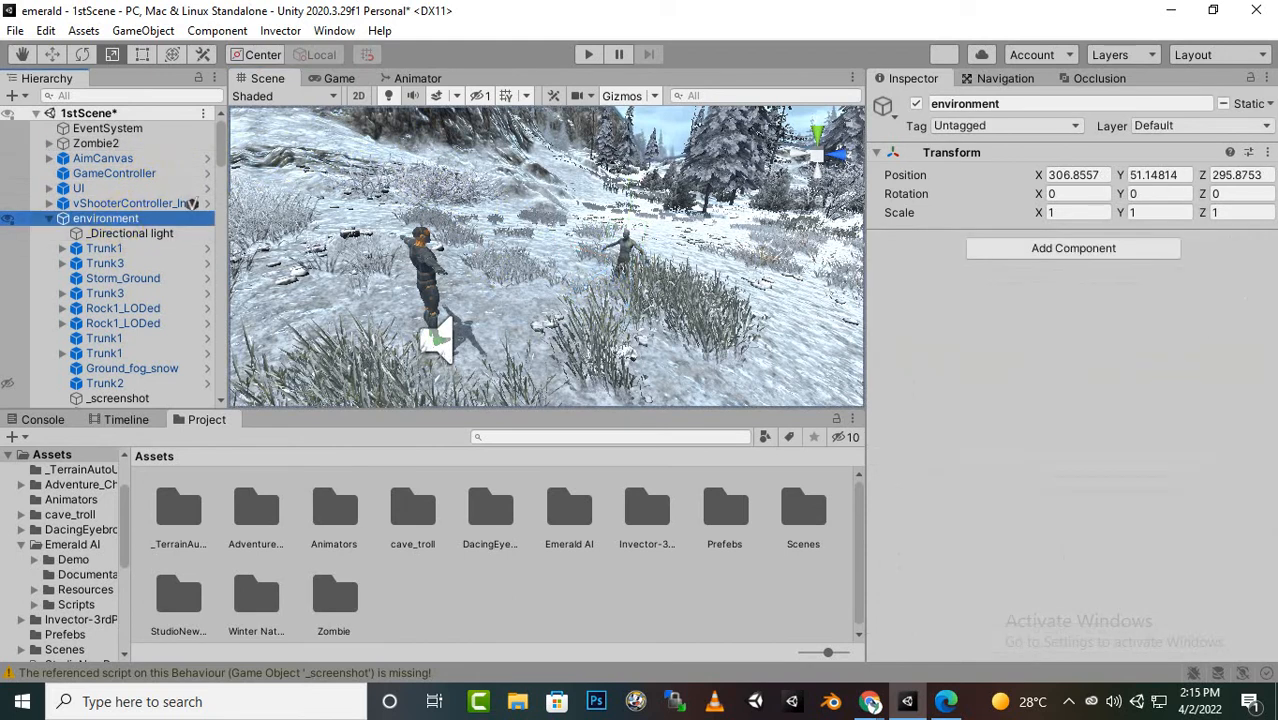
pyautogui.click(1248, 104)
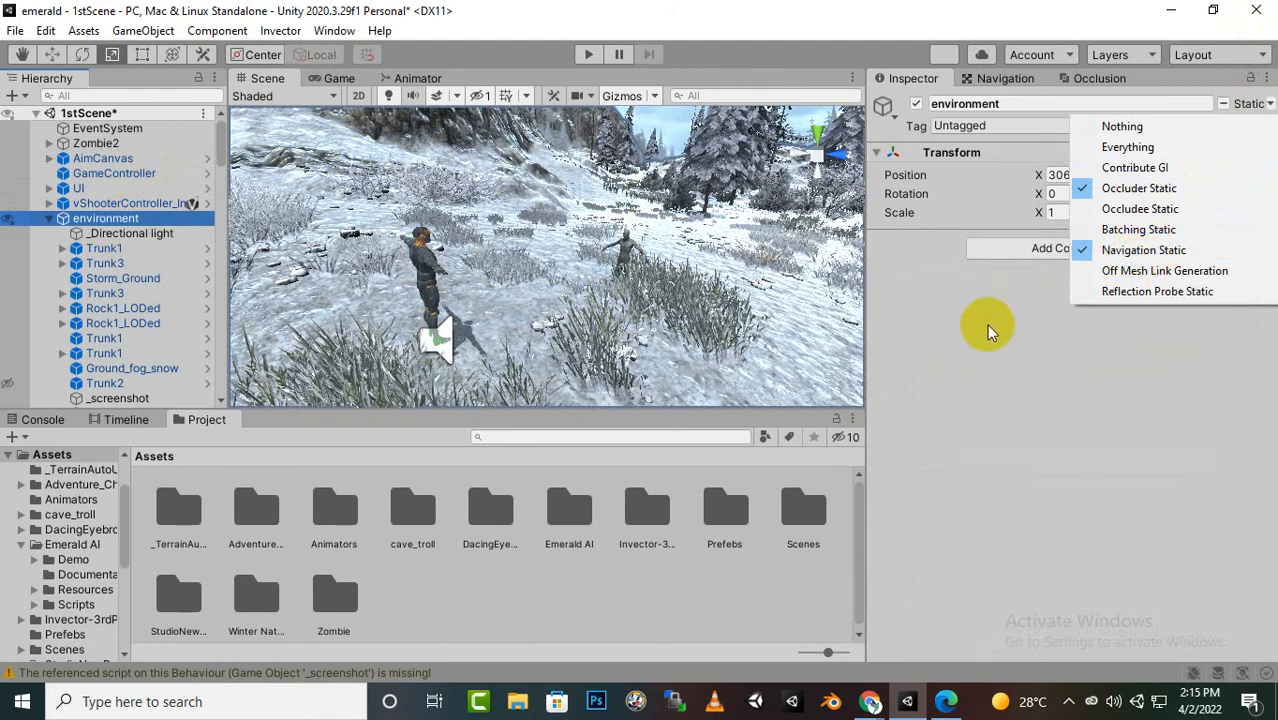
pyautogui.moveTo(860, 404)
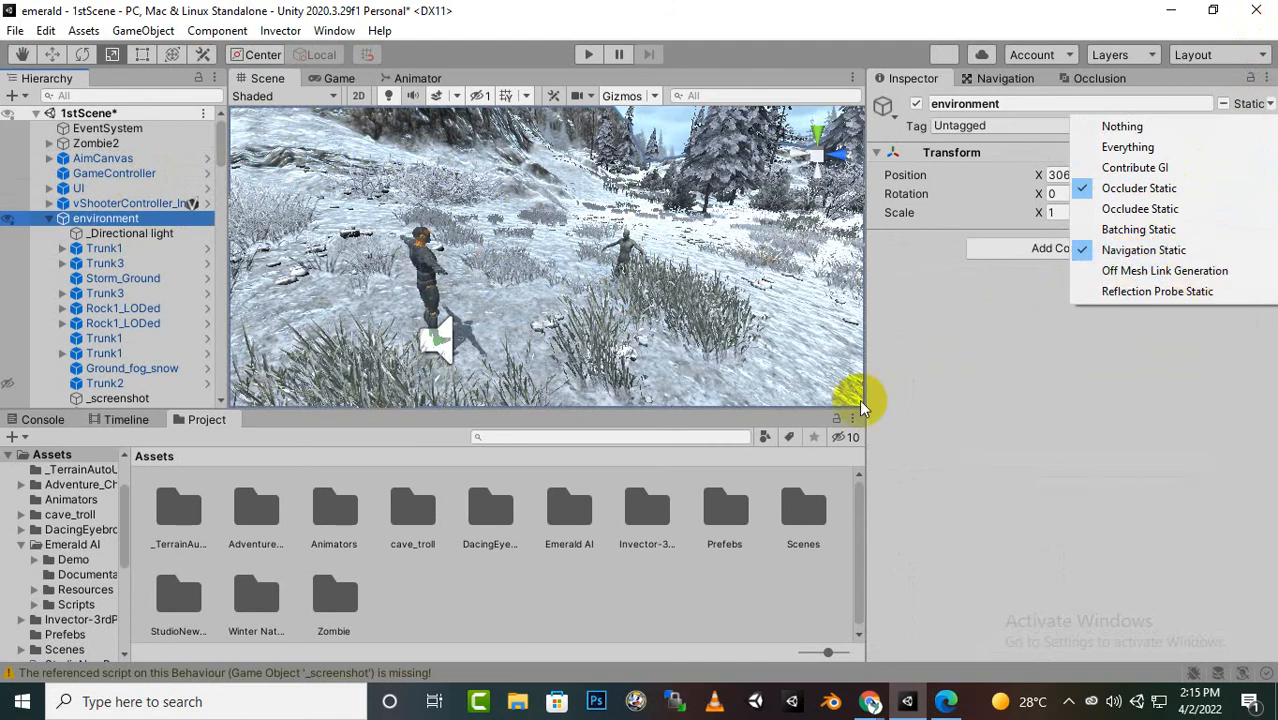
pyautogui.click(860, 400)
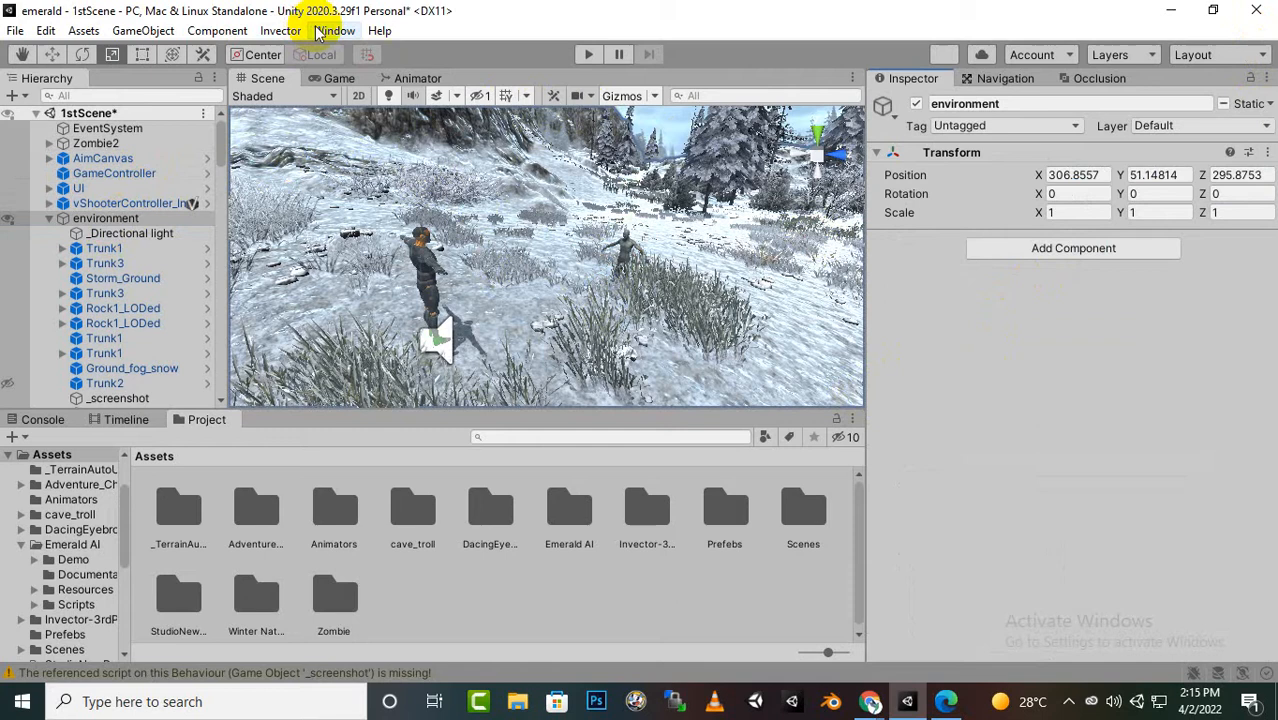
pyautogui.click(336, 30)
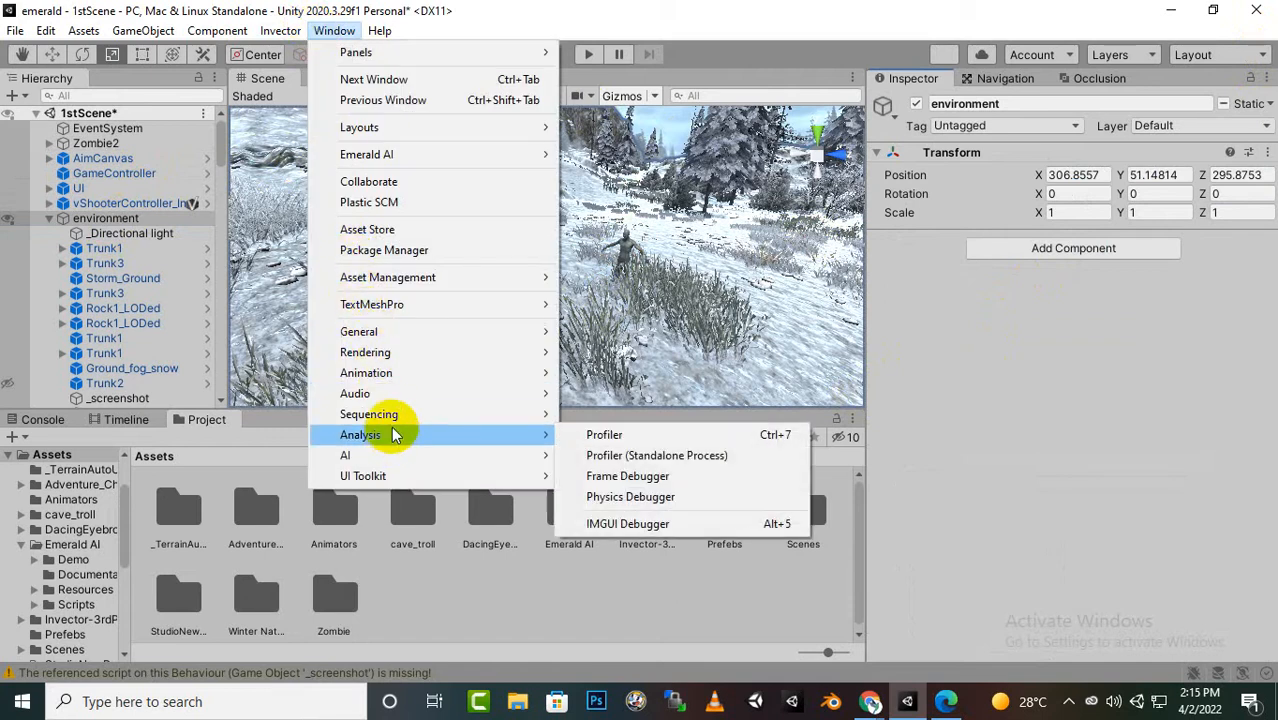
pyautogui.moveTo(344, 456)
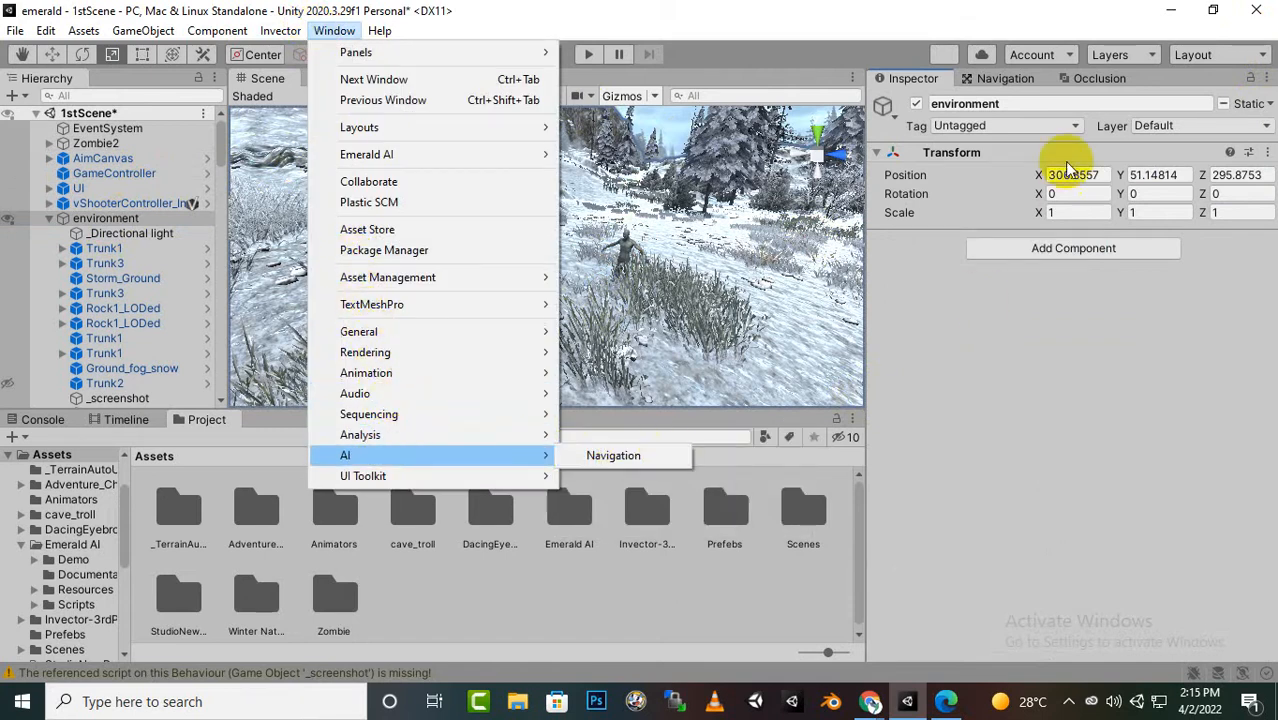
pyautogui.click(612, 456)
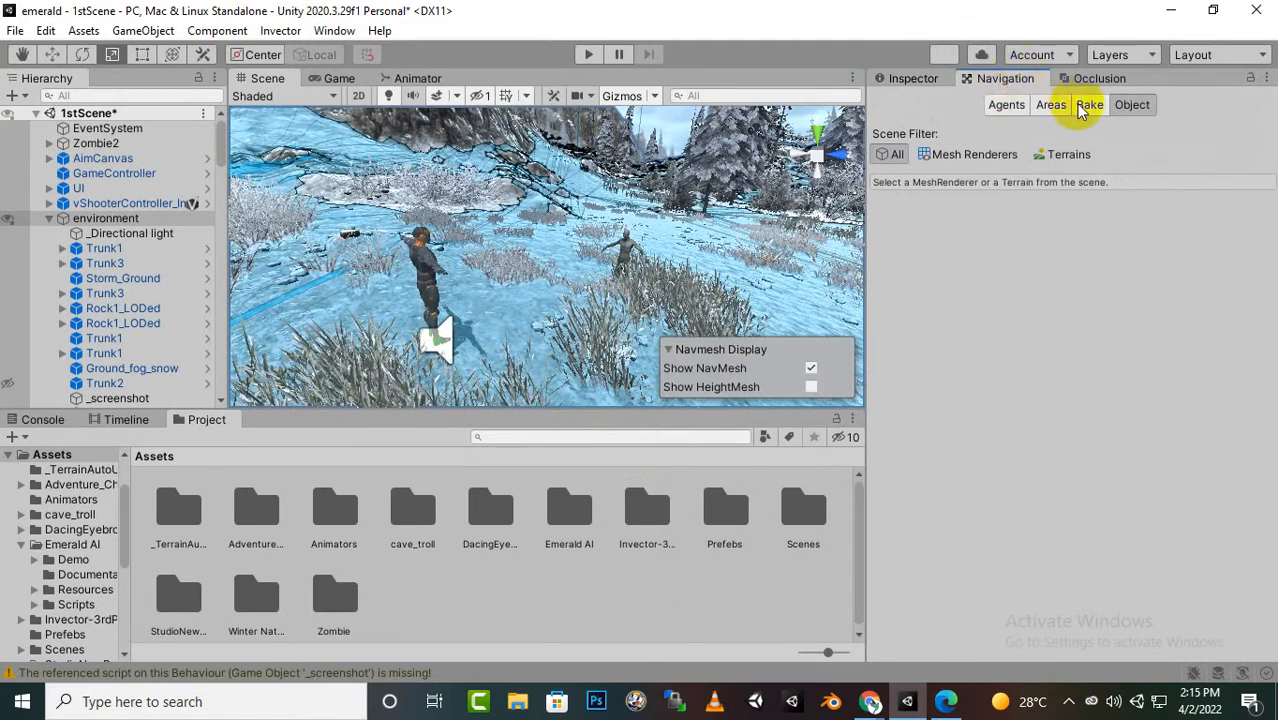
pyautogui.click(1088, 104)
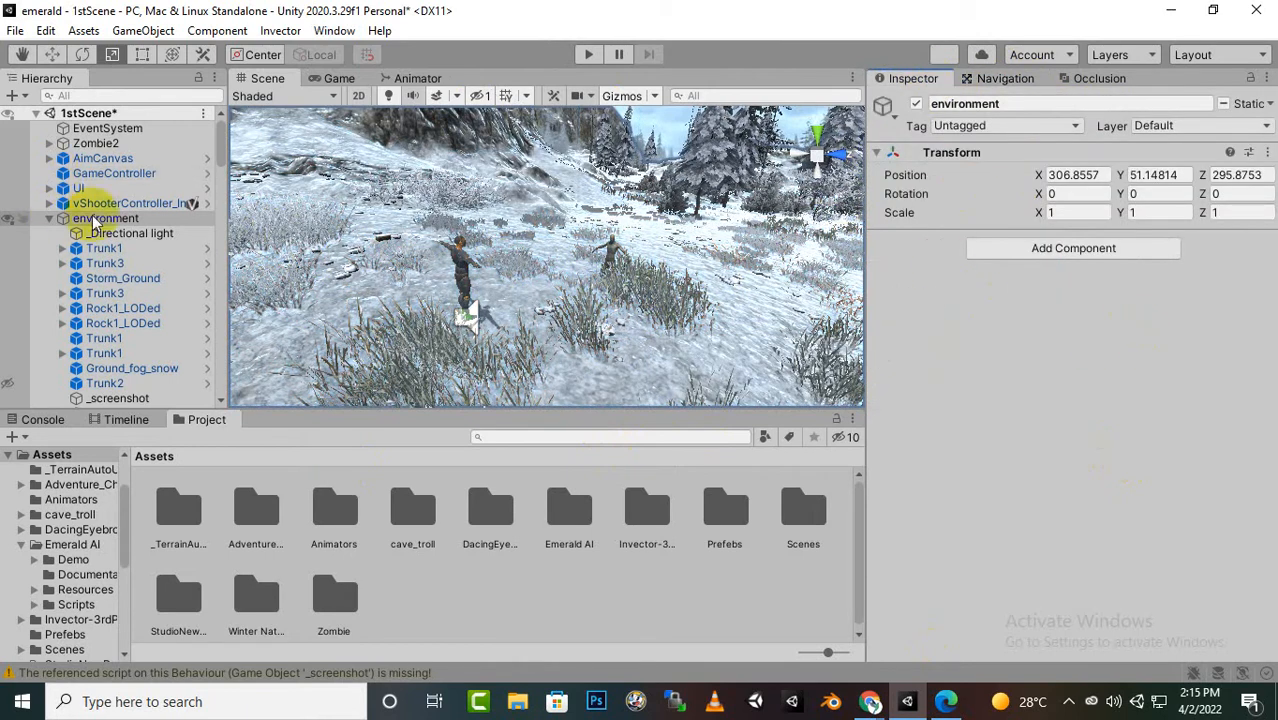
# Select Zombie2 and bring up its Emerald AI Waypoint Editor.
pyautogui.click(96, 144)
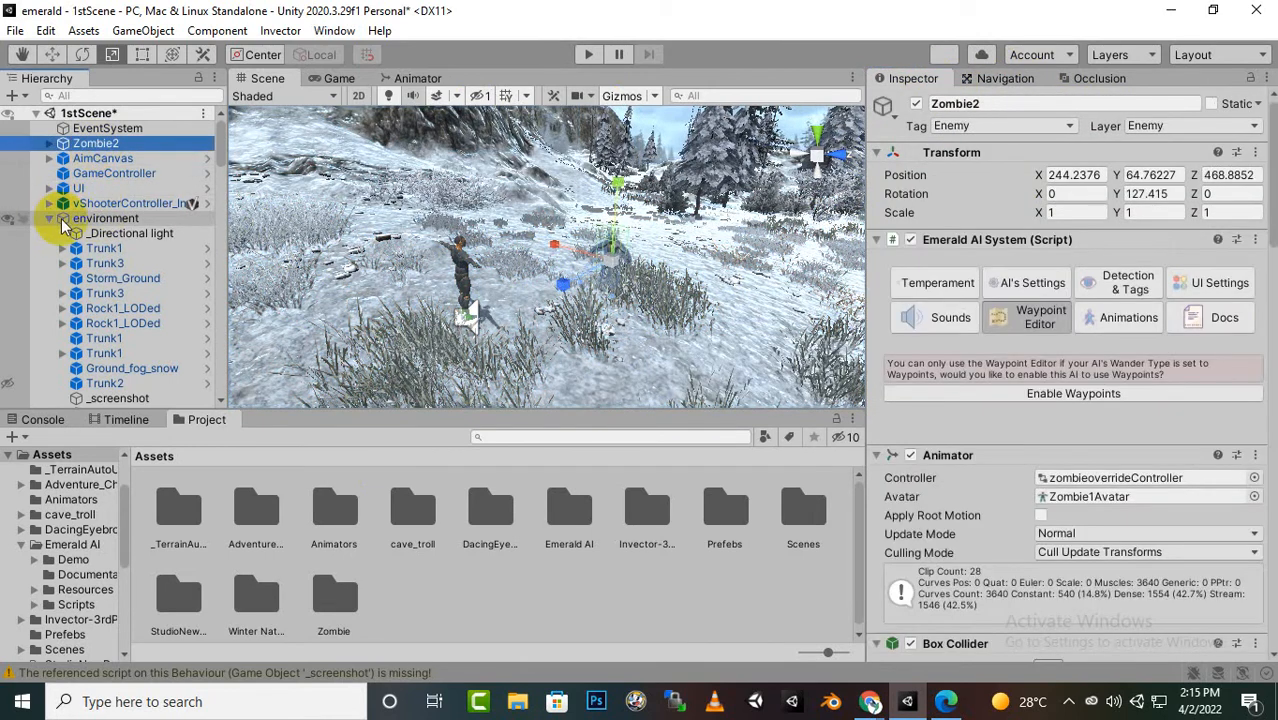
pyautogui.click(48, 218)
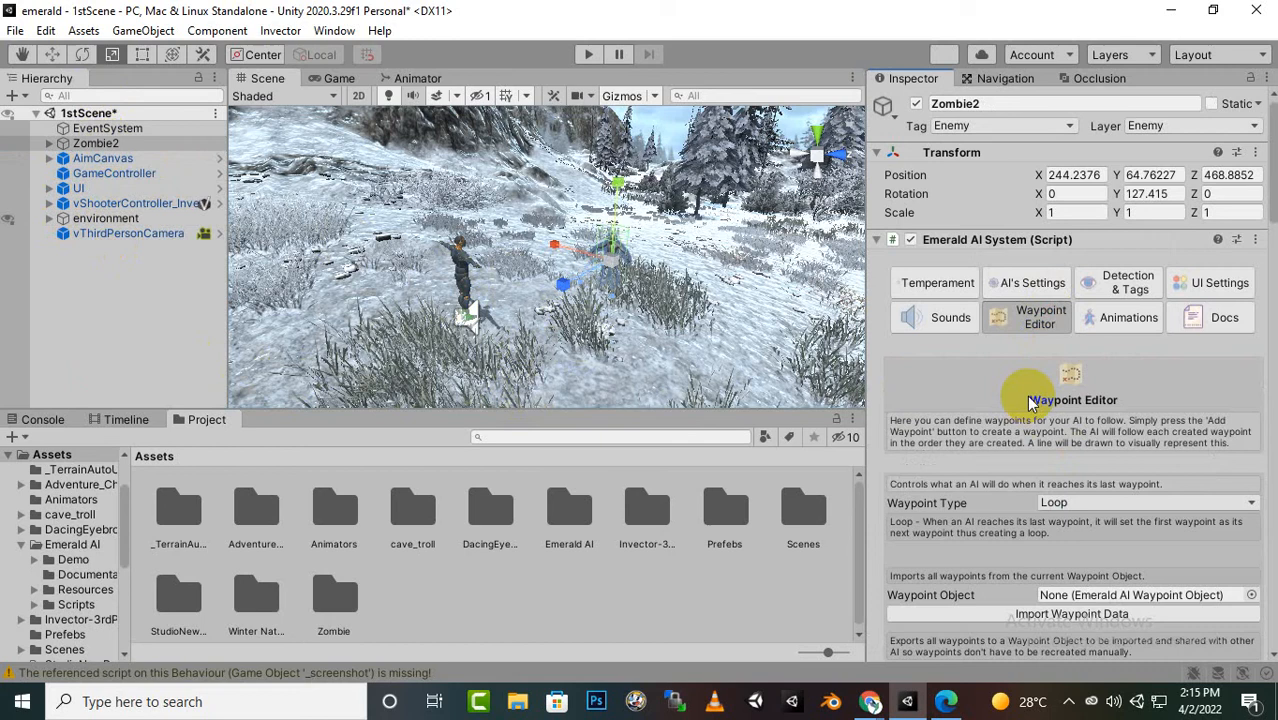
pyautogui.moveTo(750, 380)
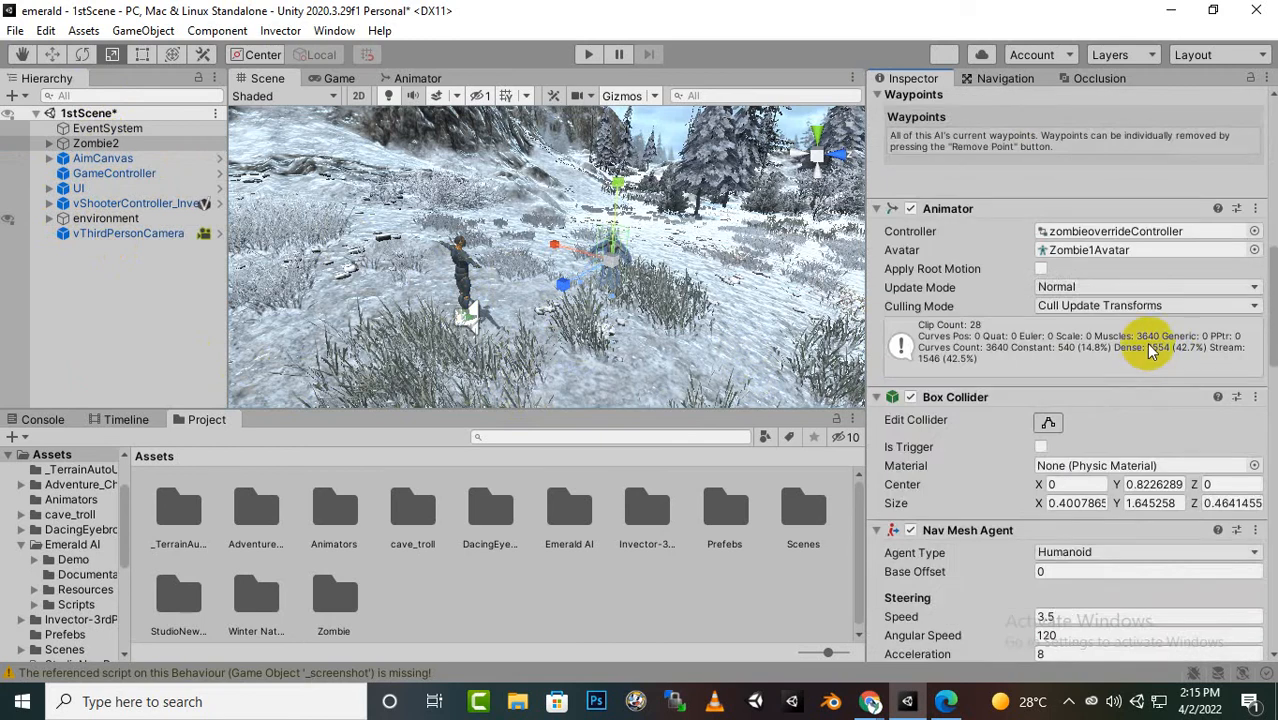
pyautogui.click(1040, 148)
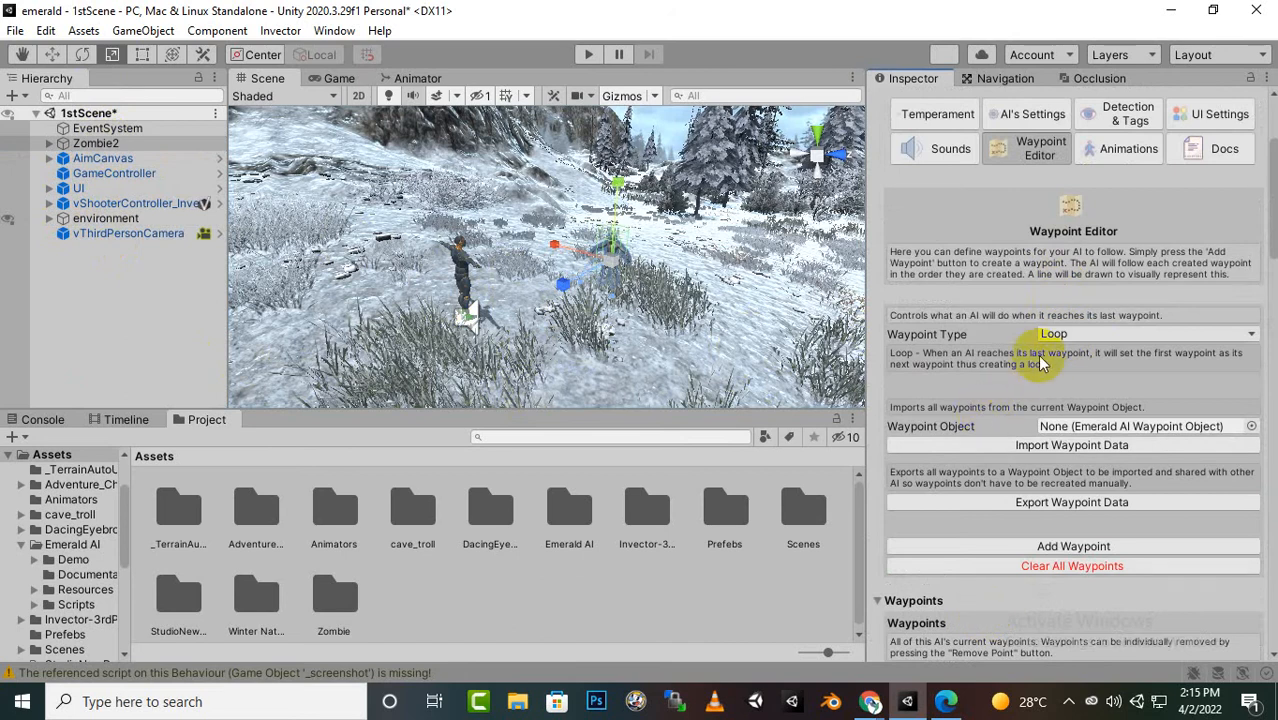
# Set the Waypoint Type to Loop and scroll to the Add Waypoint controls.
pyautogui.click(1144, 334)
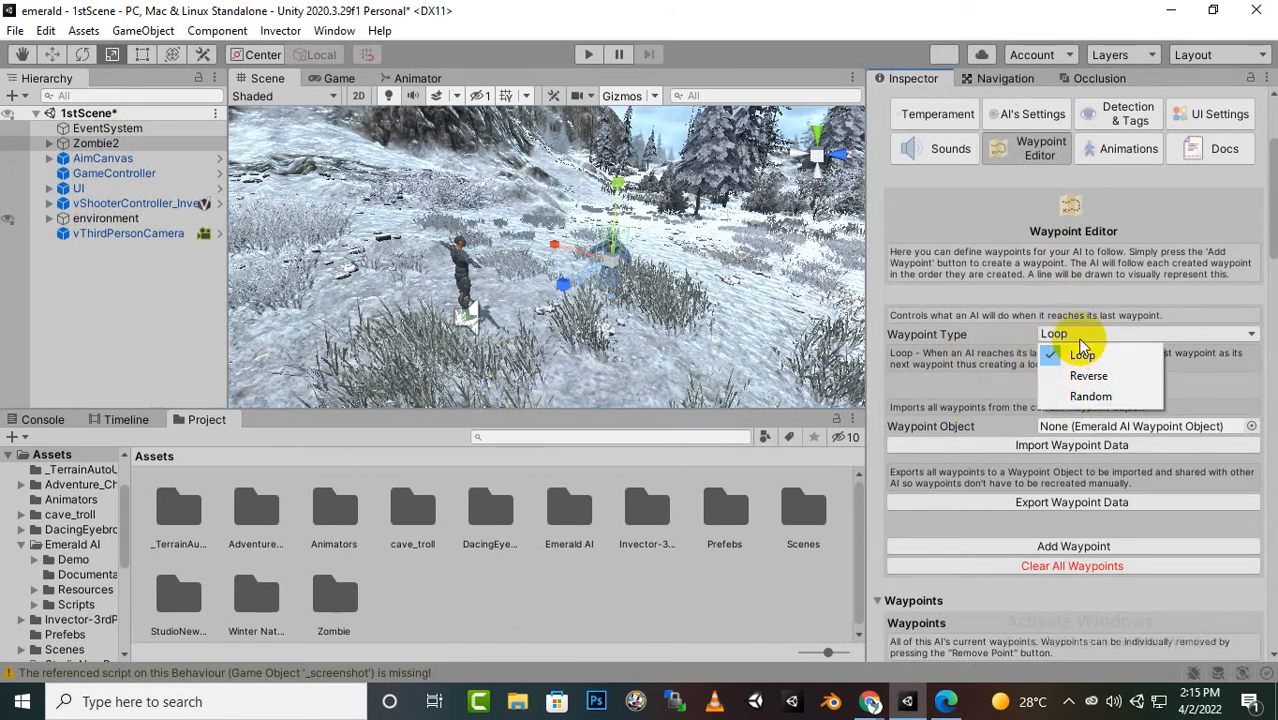
pyautogui.click(1082, 354)
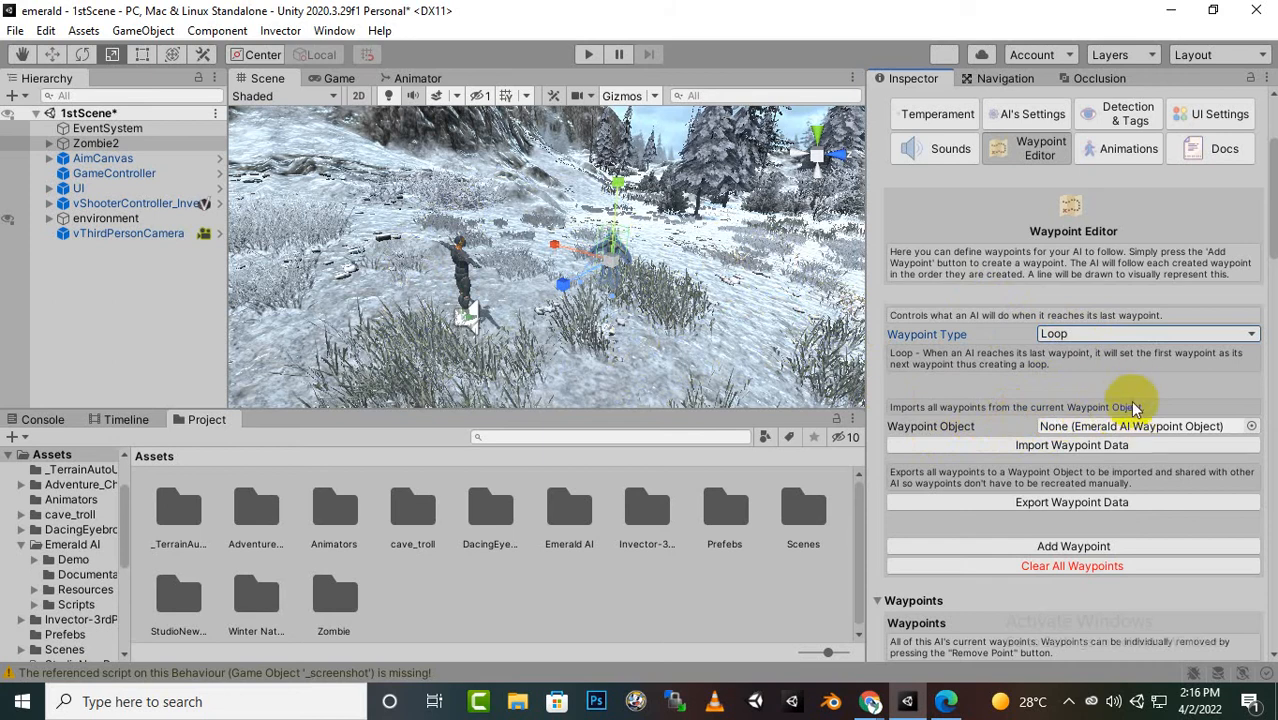
pyautogui.moveTo(976, 362)
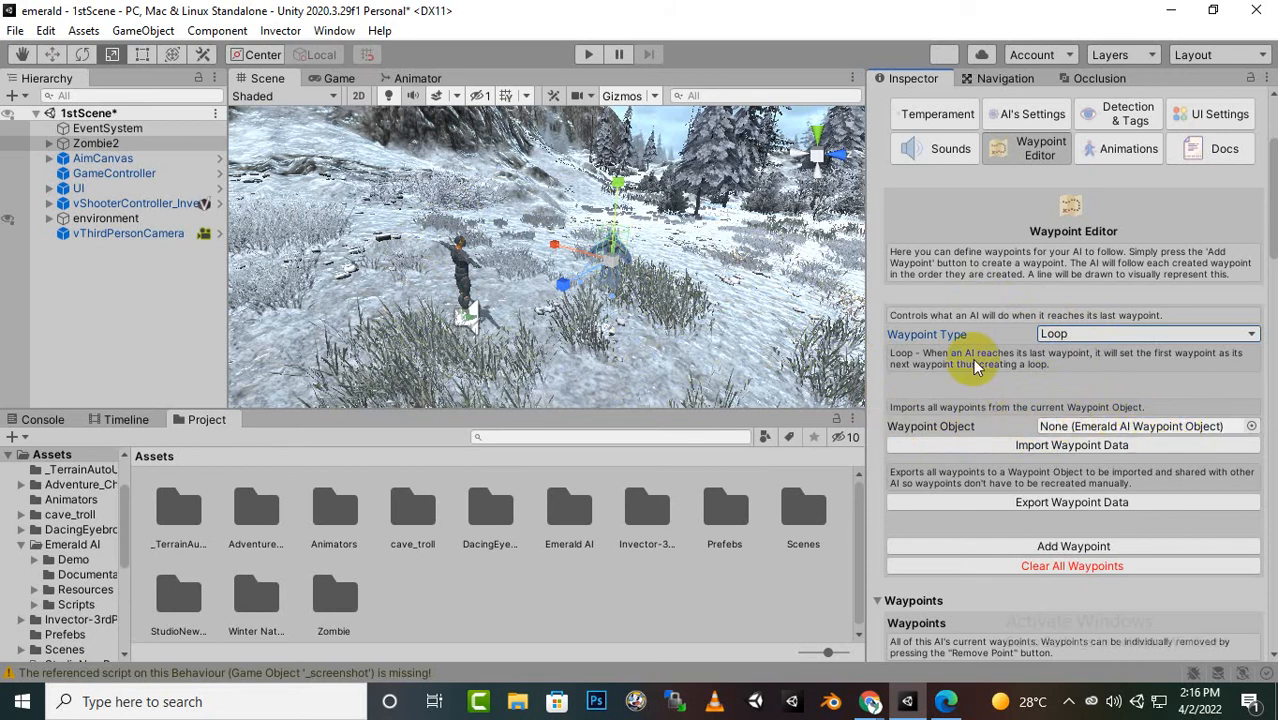
pyautogui.scroll(-3)
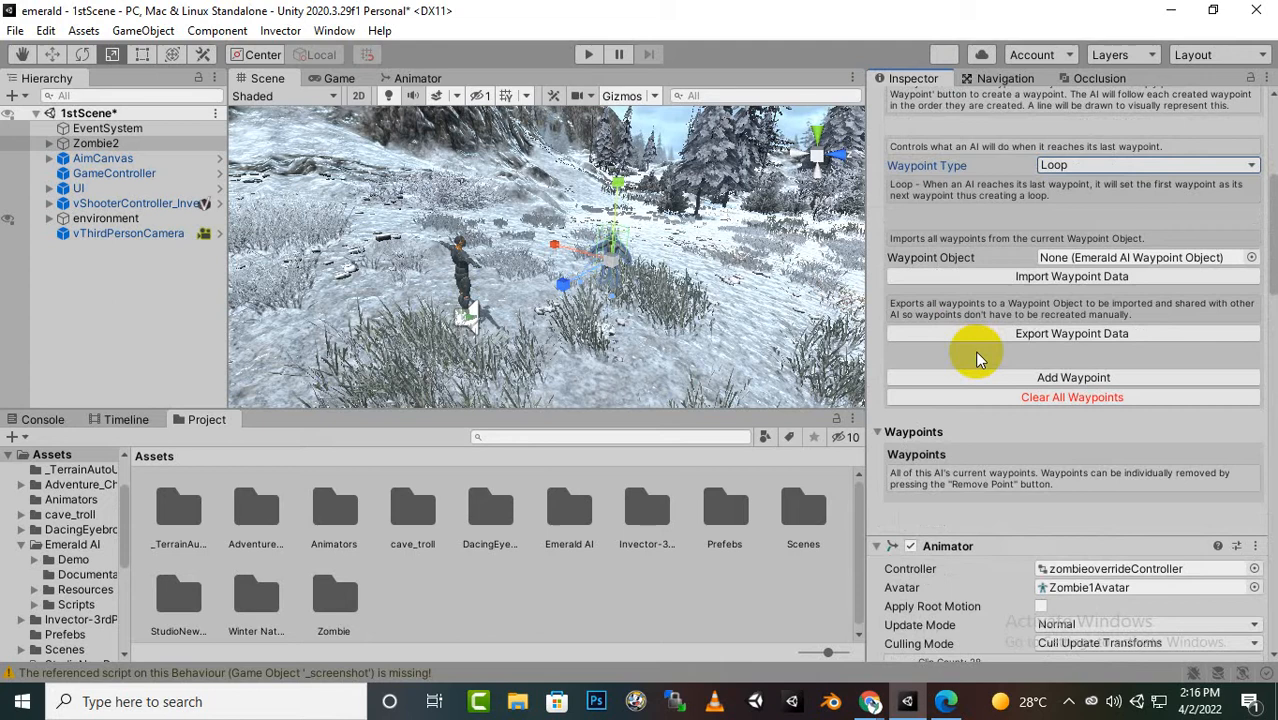
pyautogui.moveTo(1100, 290)
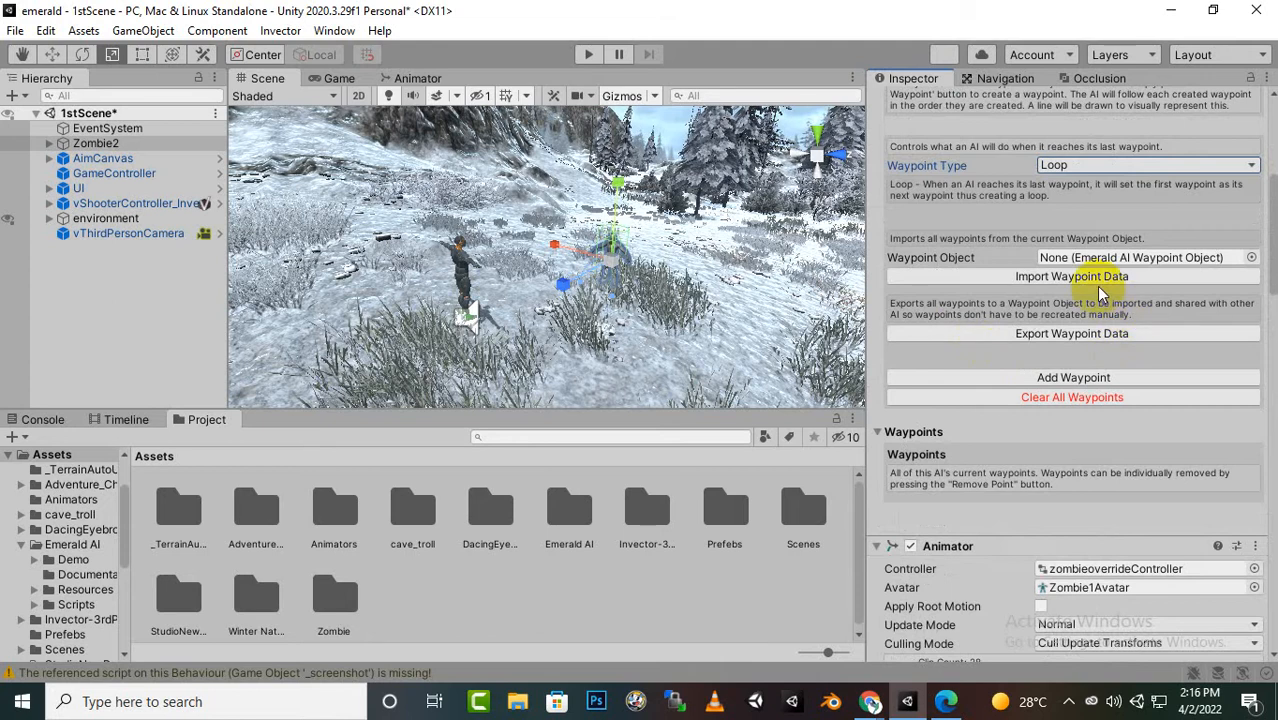
pyautogui.moveTo(1070, 304)
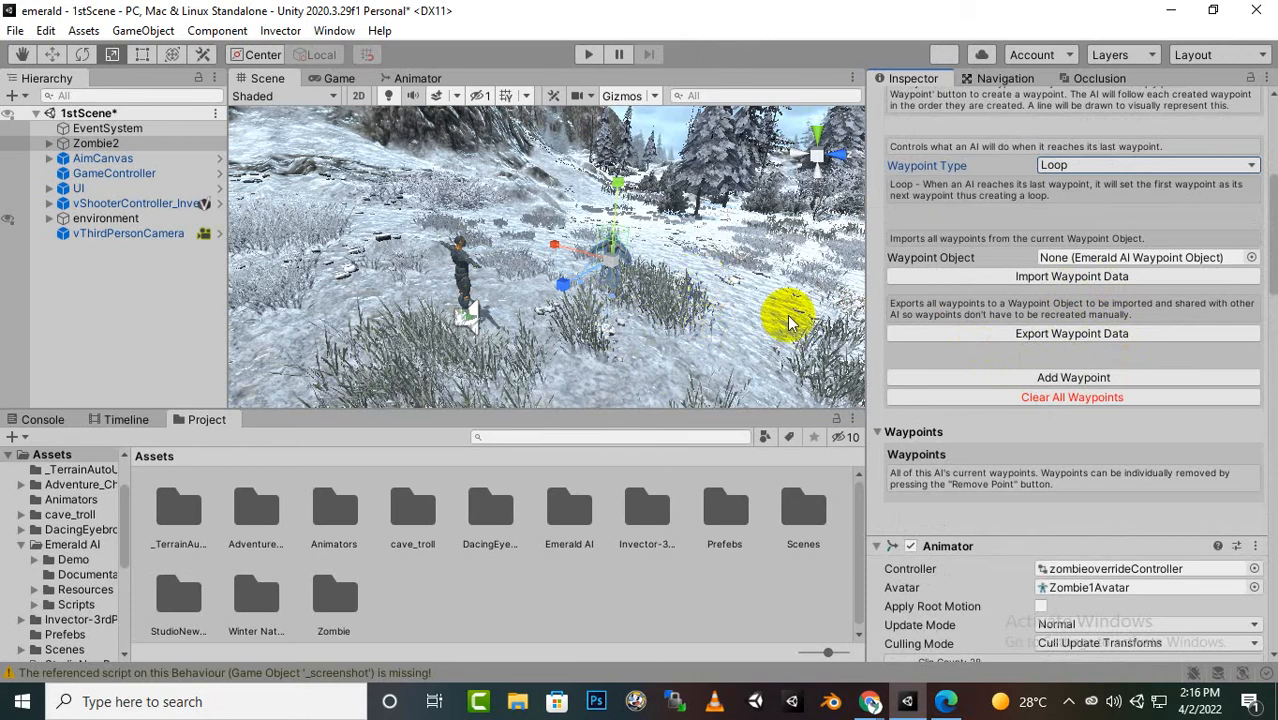
# Add three waypoints for Zombie2 across the snowy clearing.
pyautogui.click(1072, 376)
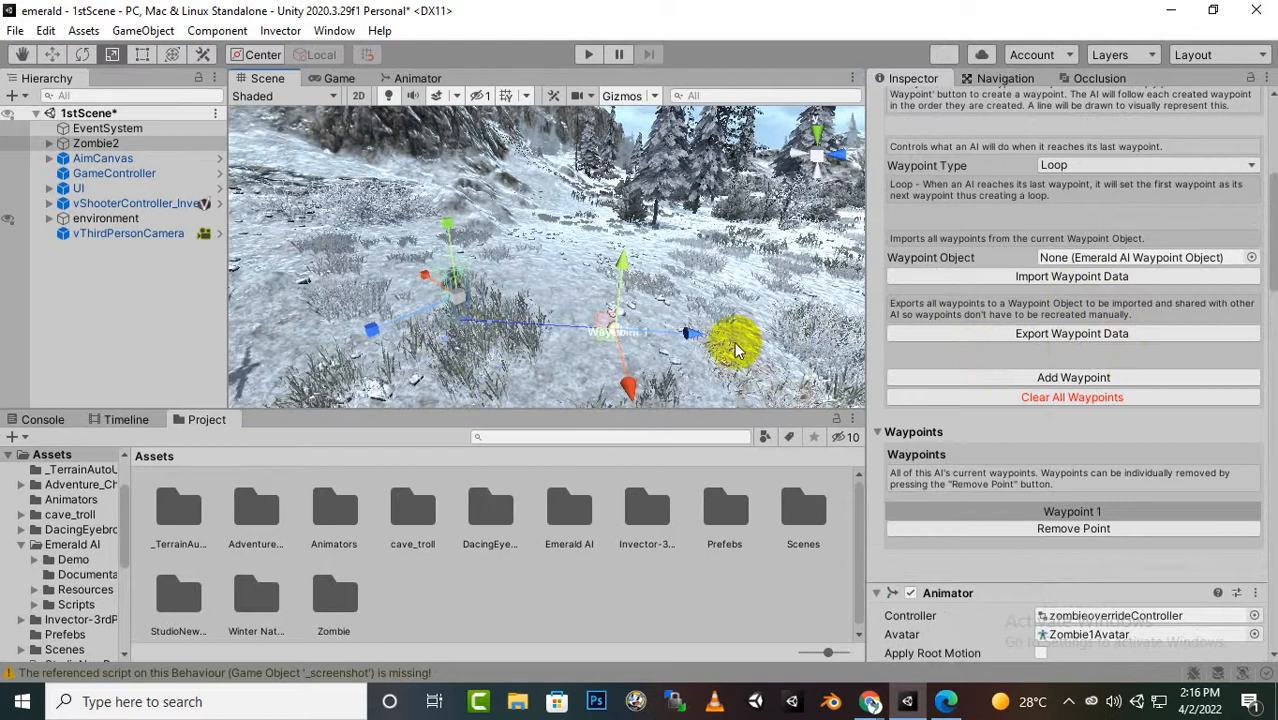
pyautogui.moveTo(1072, 376)
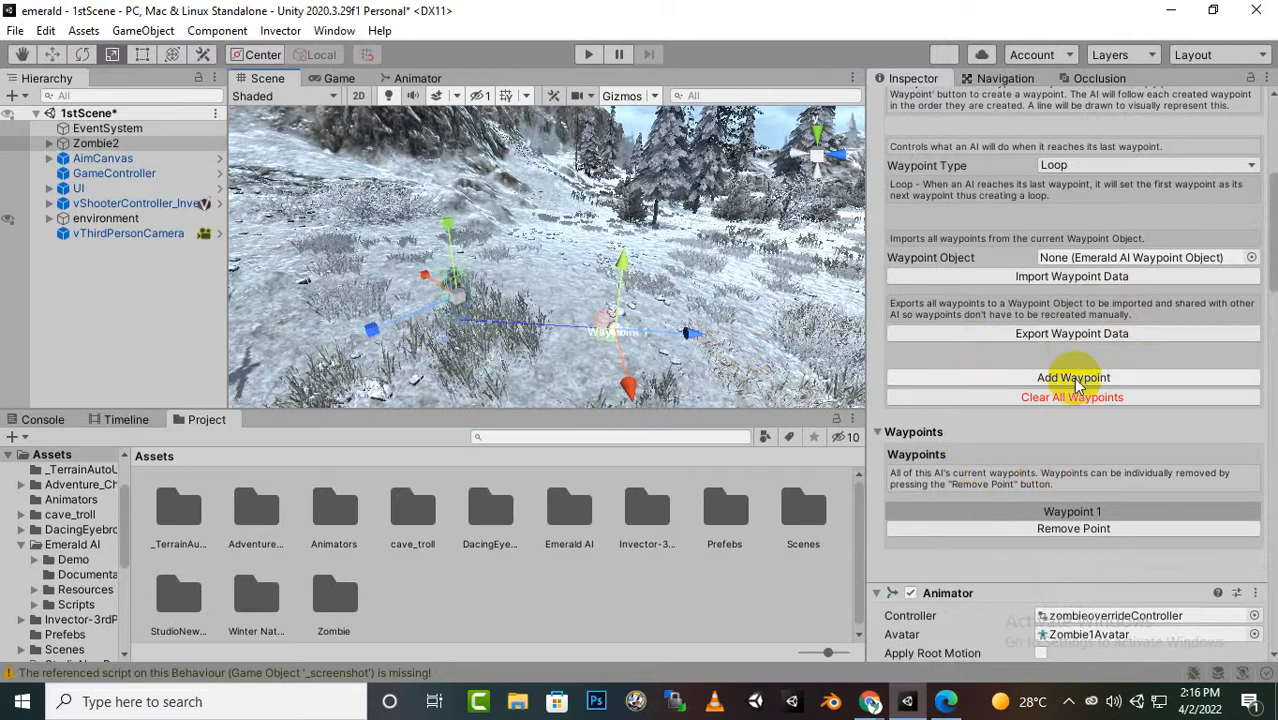
pyautogui.click(1072, 376)
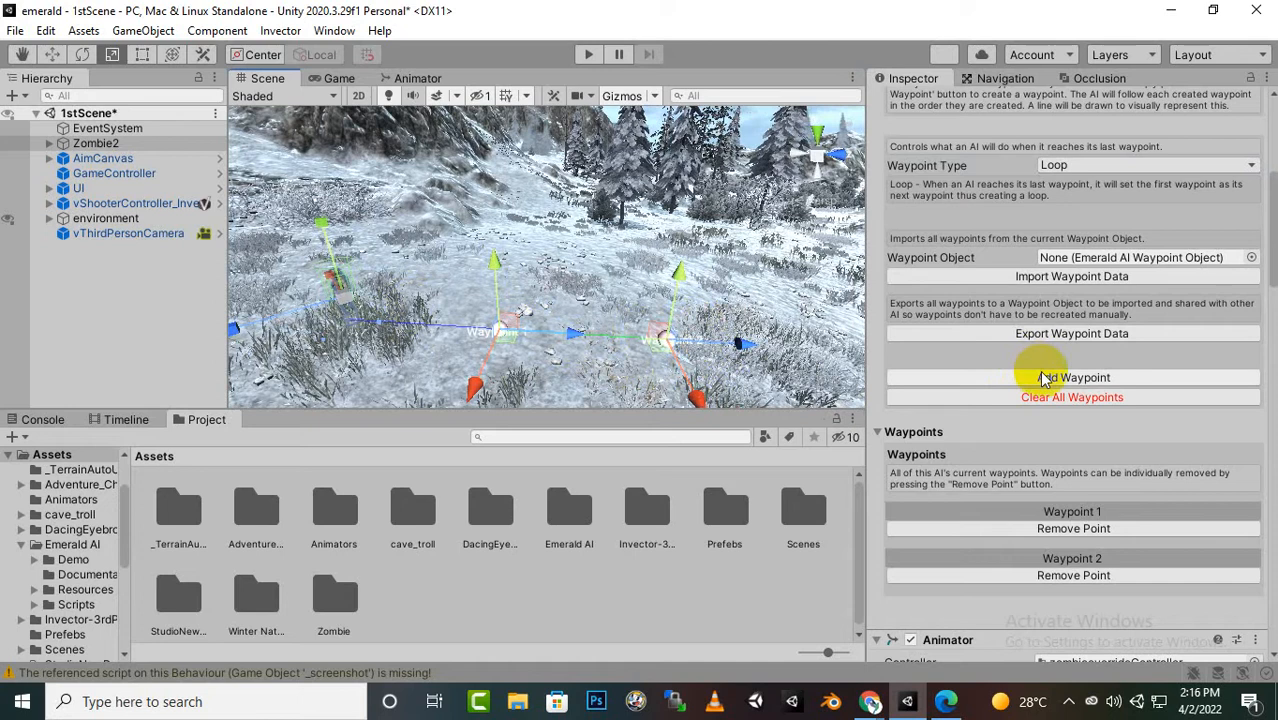
pyautogui.click(1072, 376)
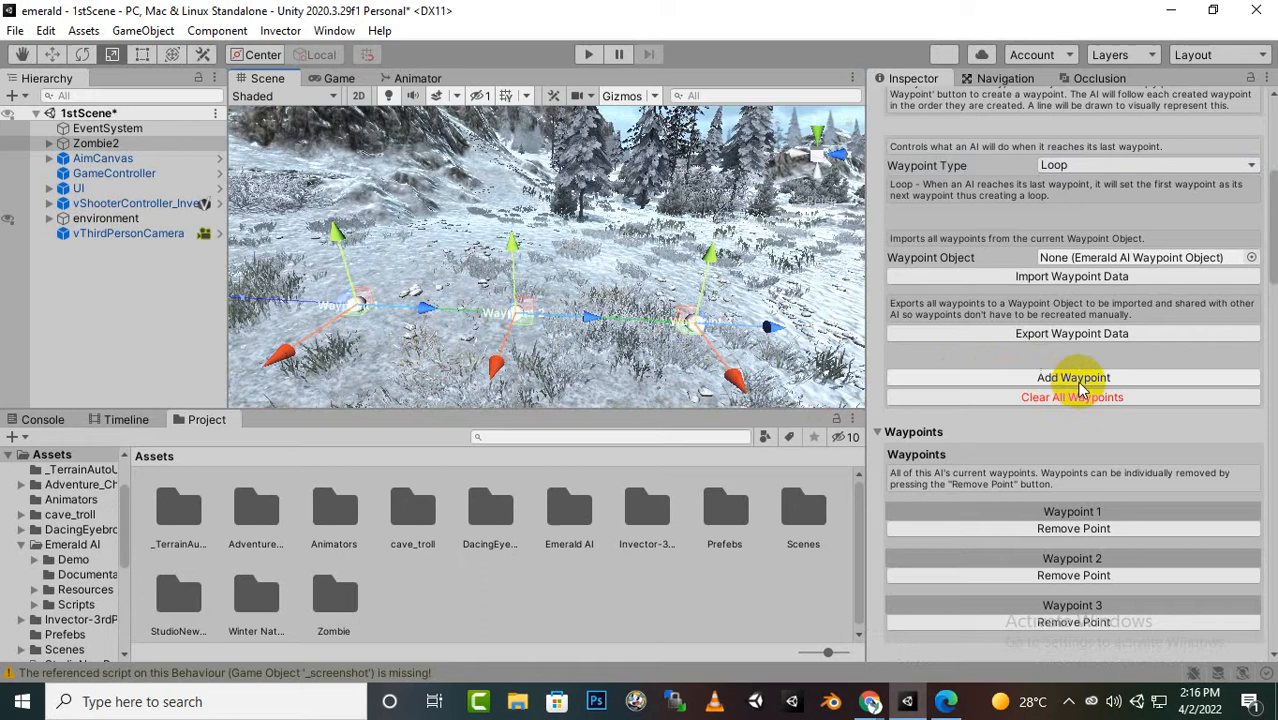
pyautogui.click(1072, 376)
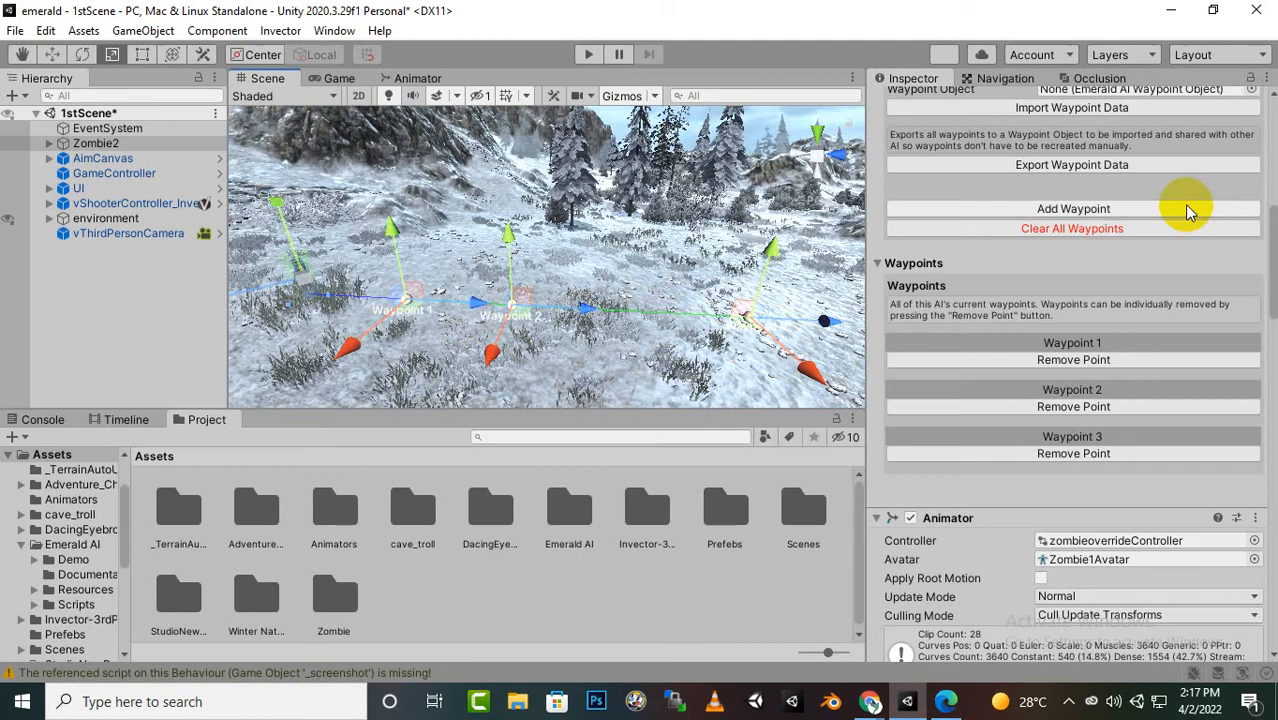
# Clear all of Zombie2's waypoints and confirm the deletion.
pyautogui.click(1072, 228)
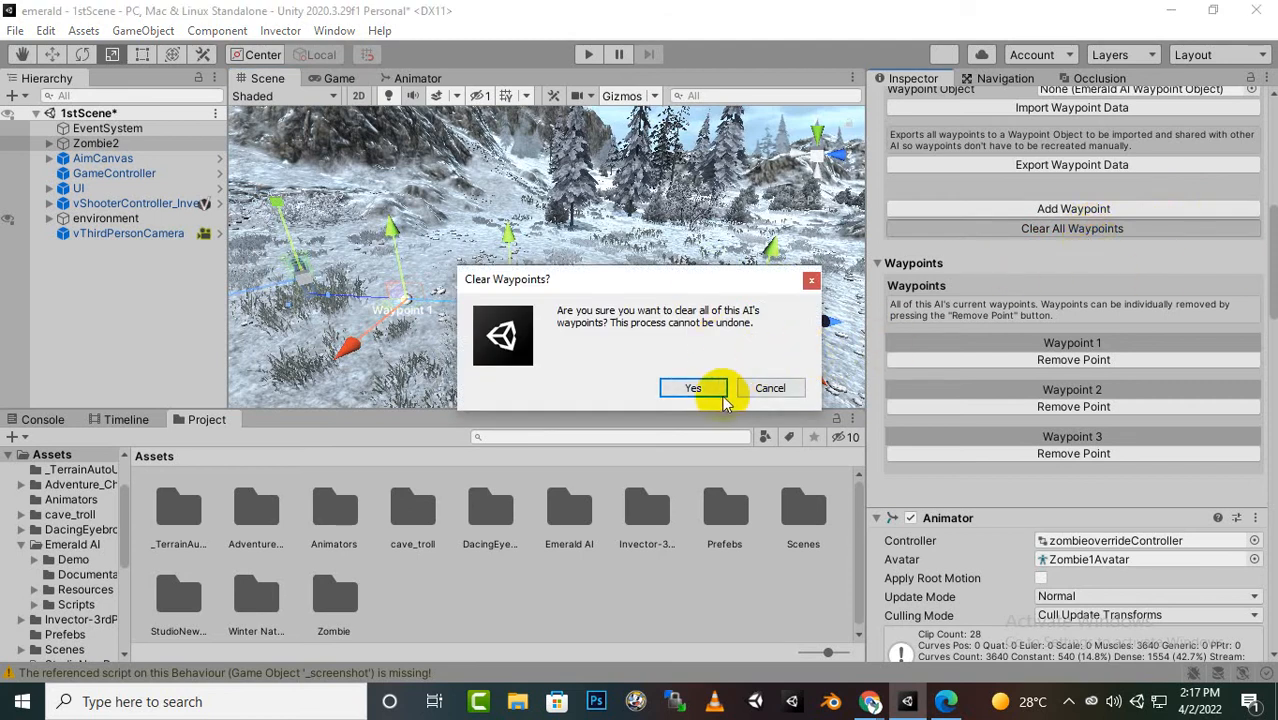
pyautogui.click(692, 388)
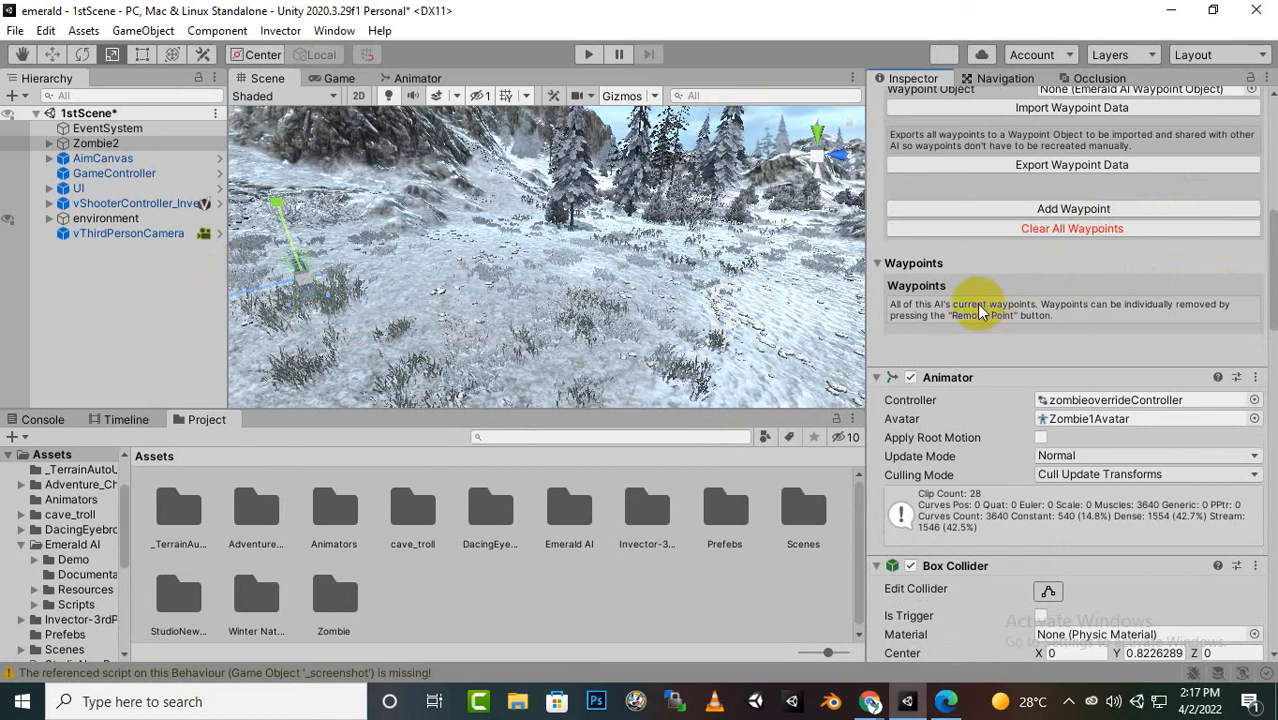
# Add four new waypoints, dragging the third and fourth to spots across the snow.
pyautogui.click(1072, 208)
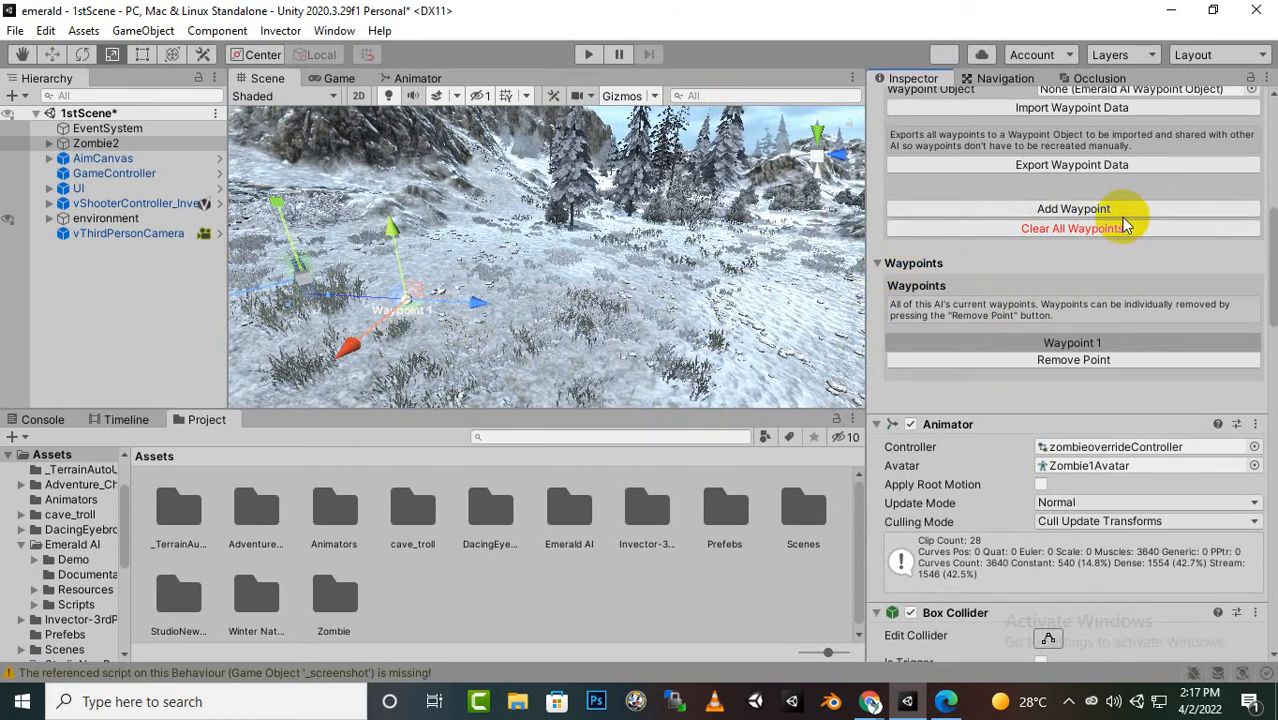
pyautogui.click(1072, 208)
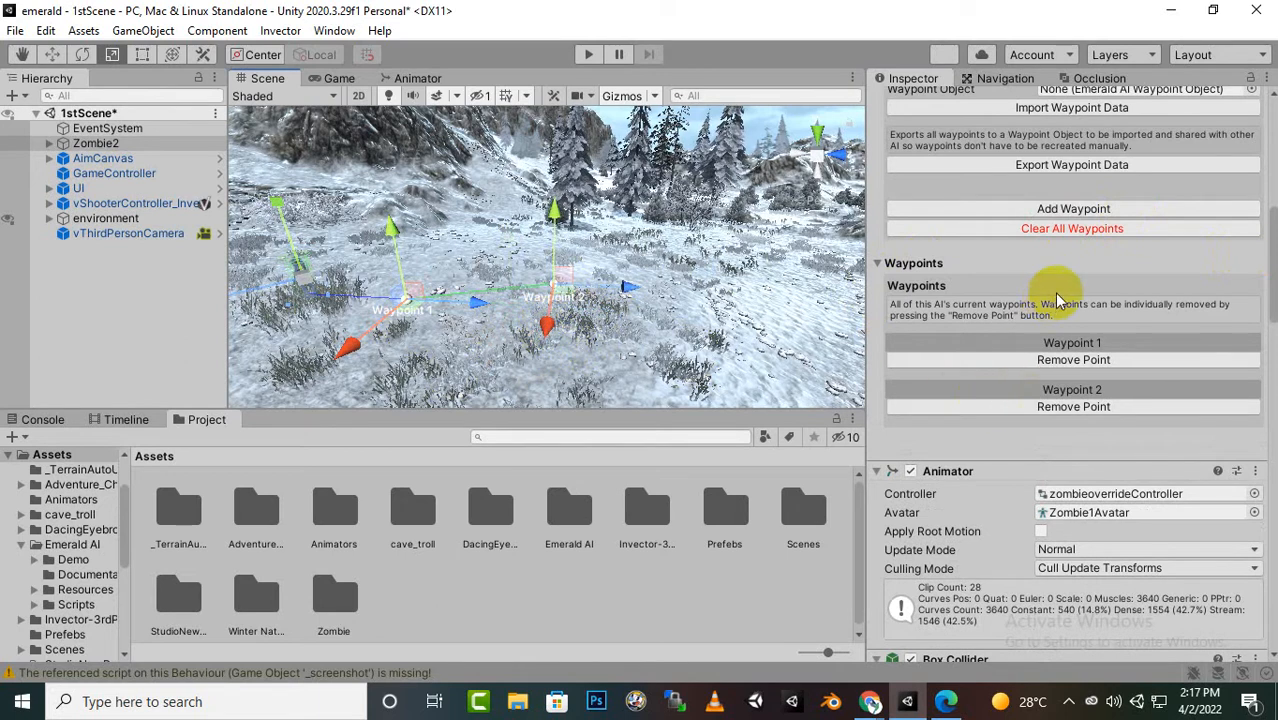
pyautogui.click(1072, 208)
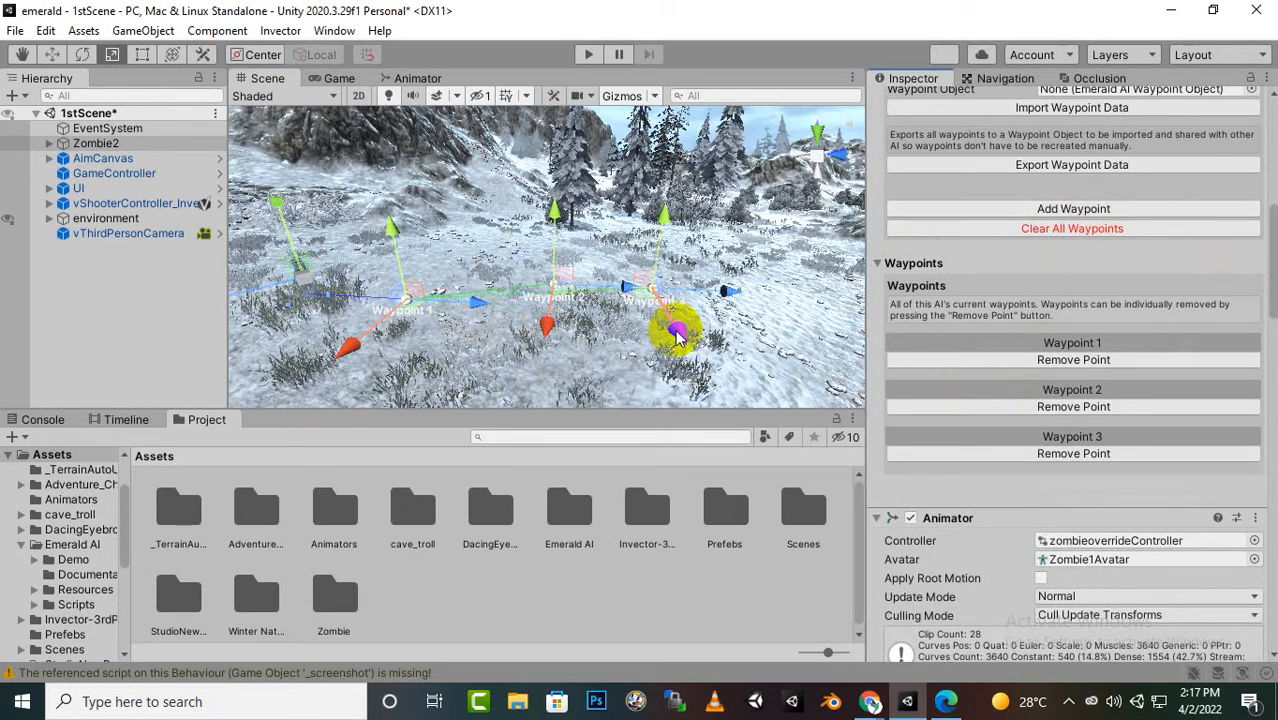
pyautogui.moveTo(676, 336); pyautogui.dragTo(700, 256)
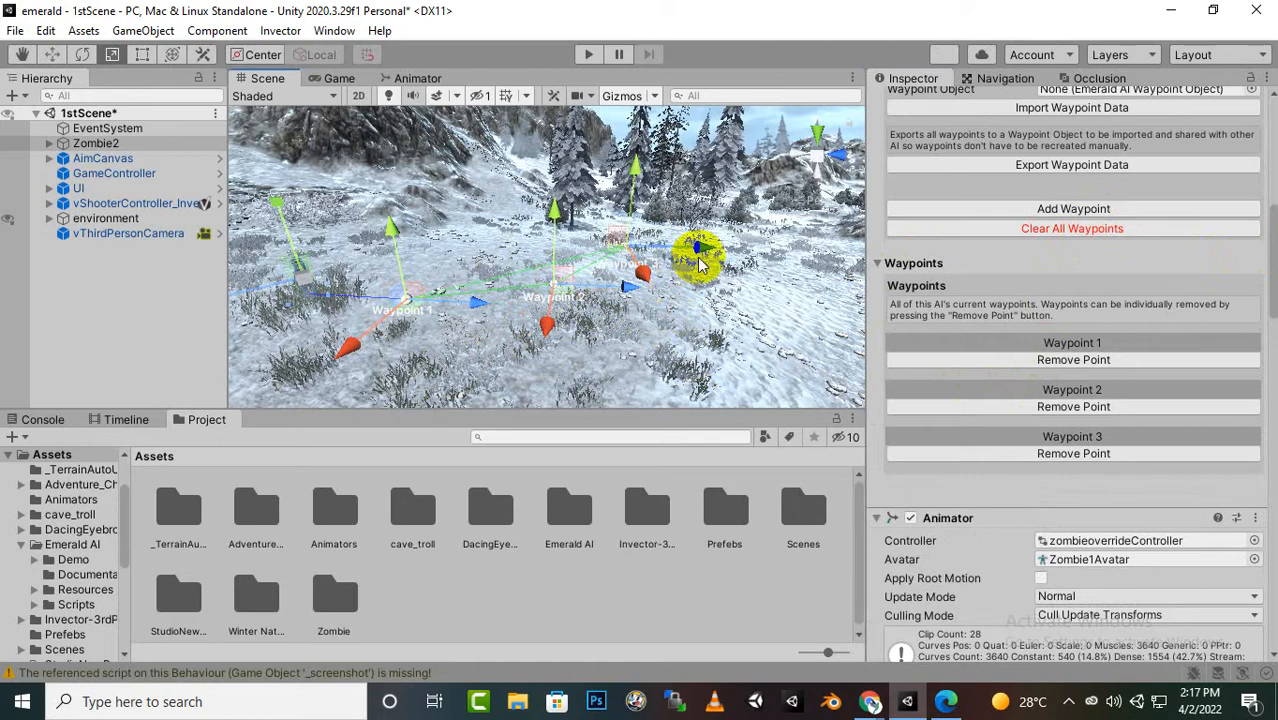
pyautogui.click(1072, 208)
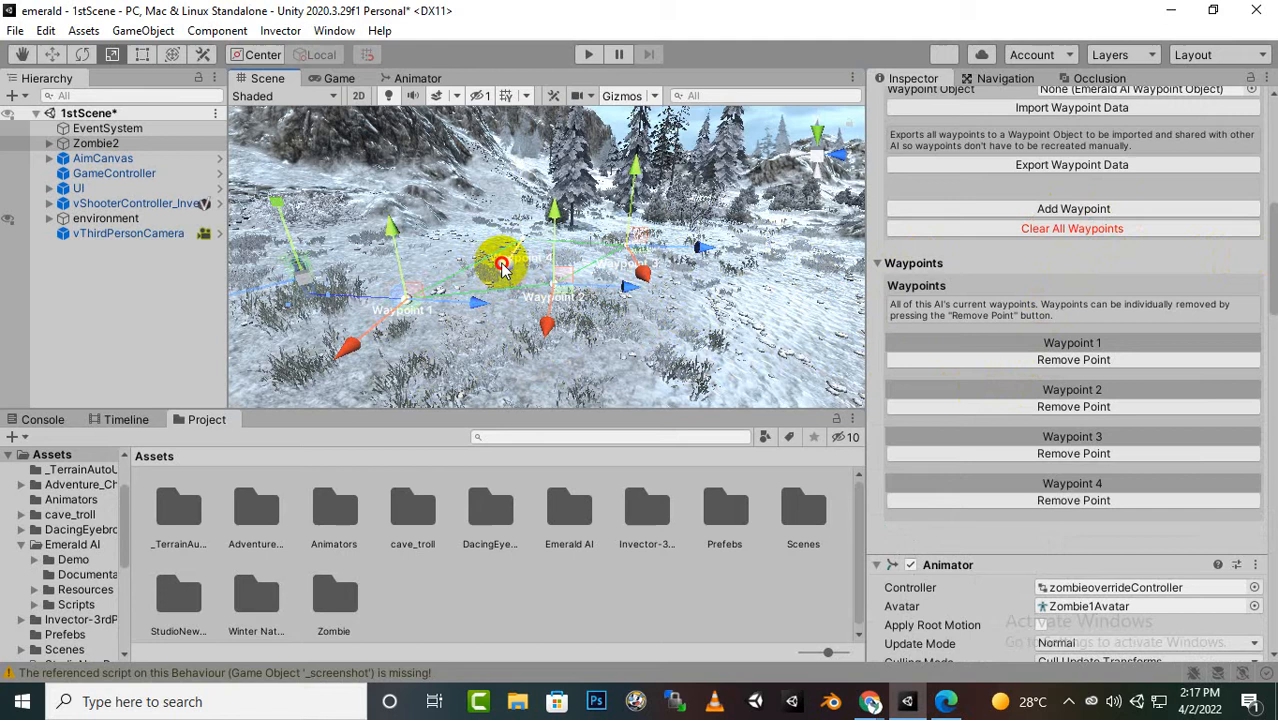
pyautogui.moveTo(500, 264); pyautogui.dragTo(564, 364)
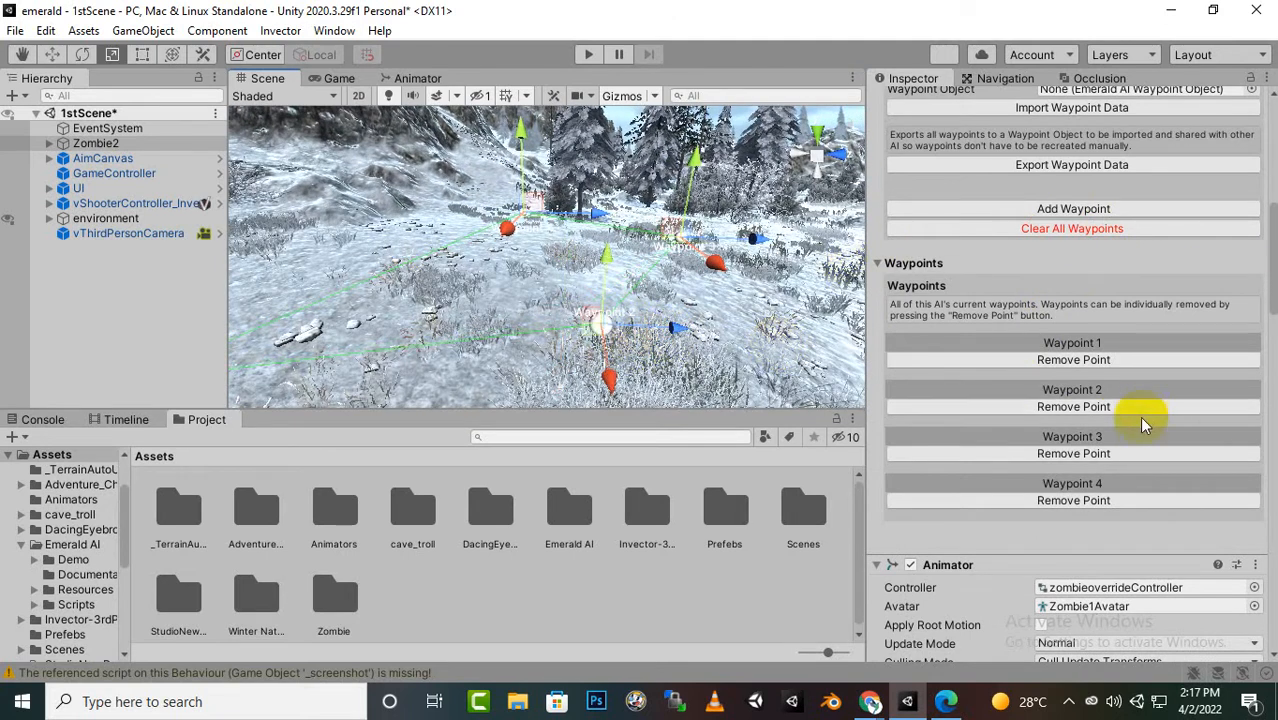
pyautogui.click(1040, 316)
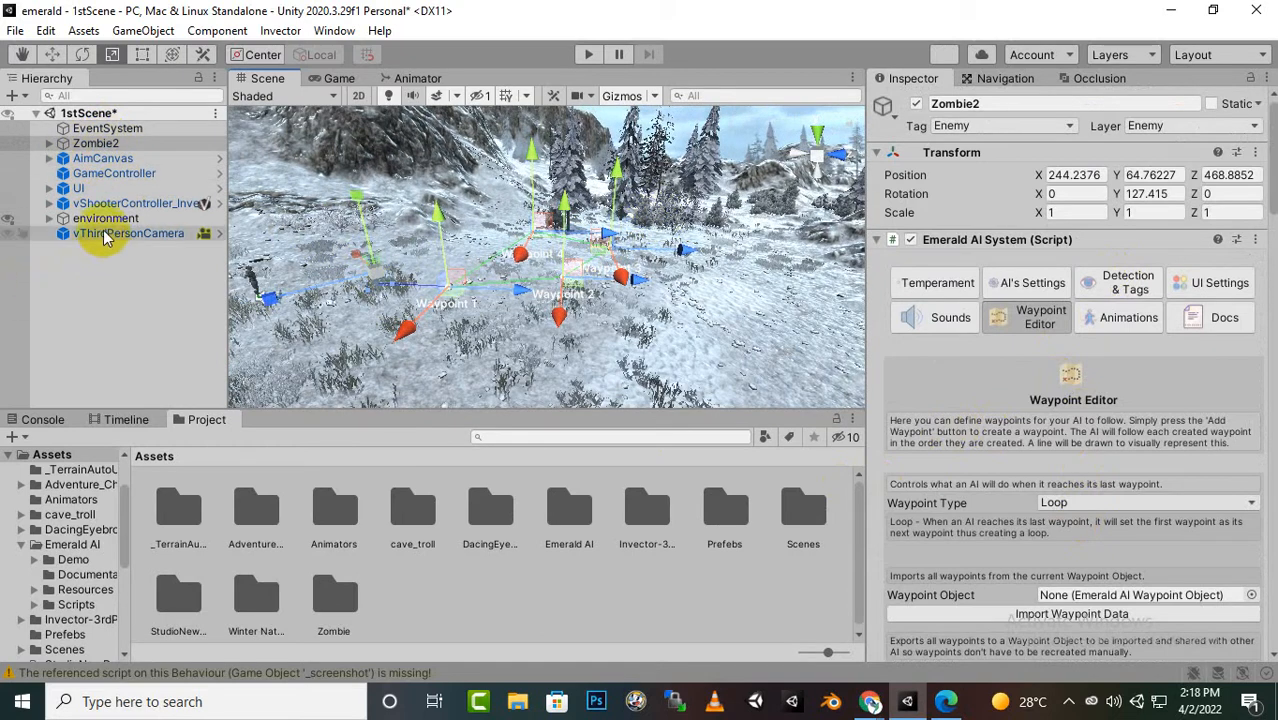
# Deactivate the vShooterController_Inventory player and enter Play mode to test patrolling.
pyautogui.click(136, 204)
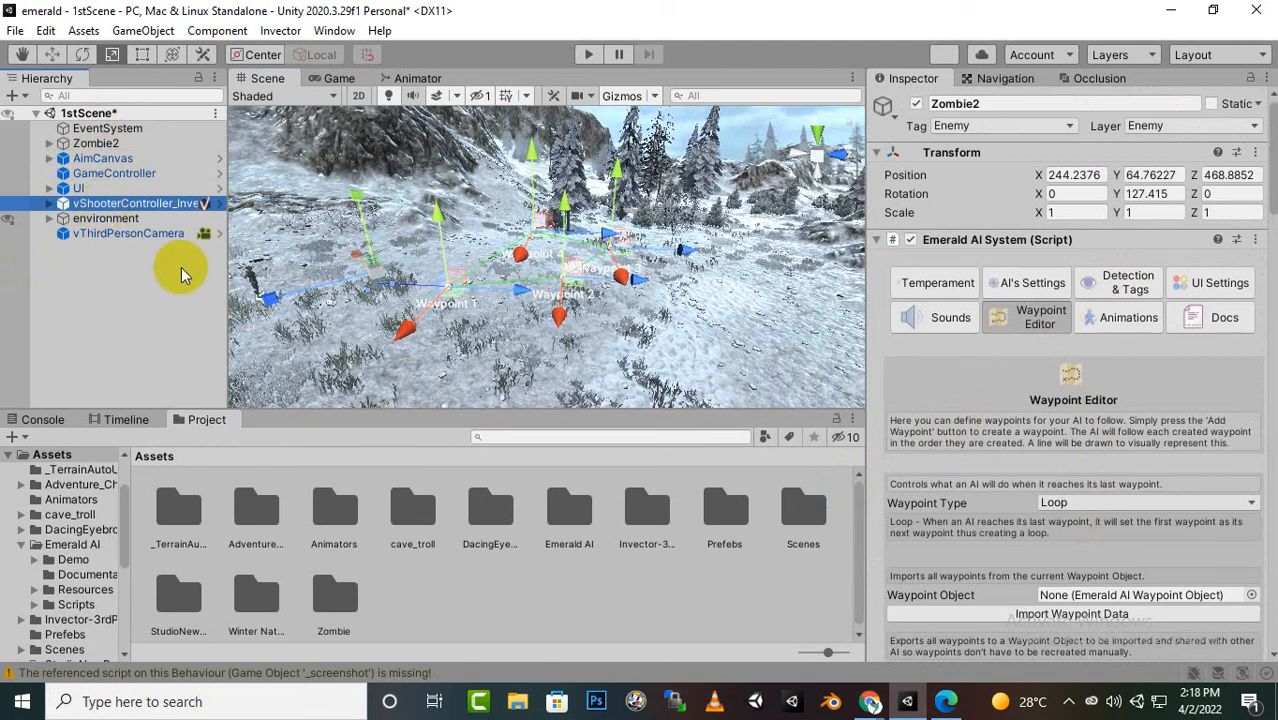
pyautogui.click(140, 204)
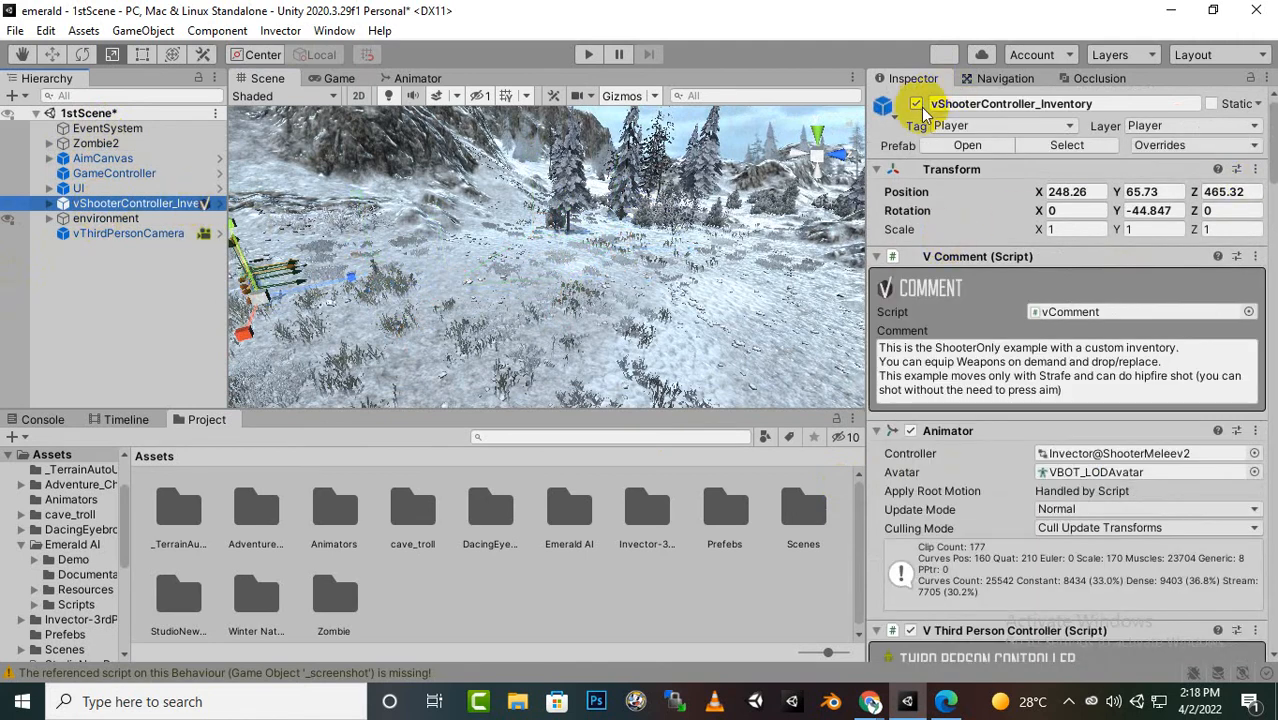
pyautogui.click(916, 104)
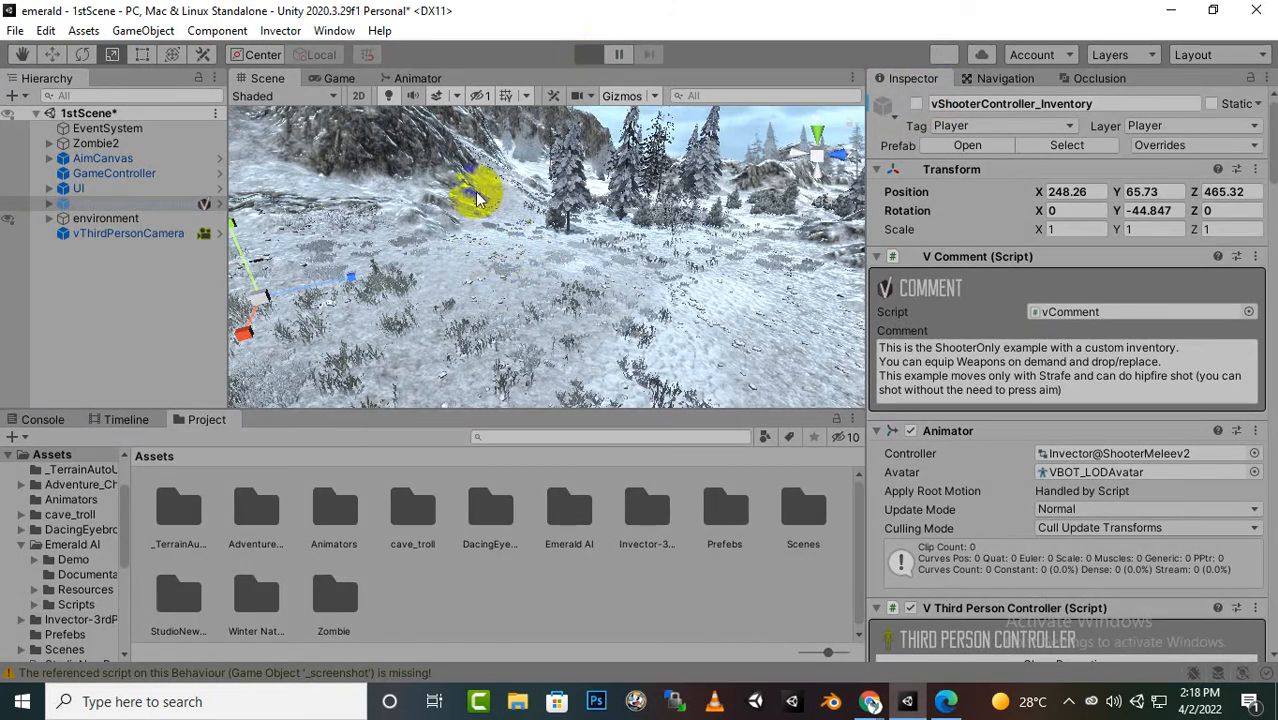
pyautogui.click(588, 54)
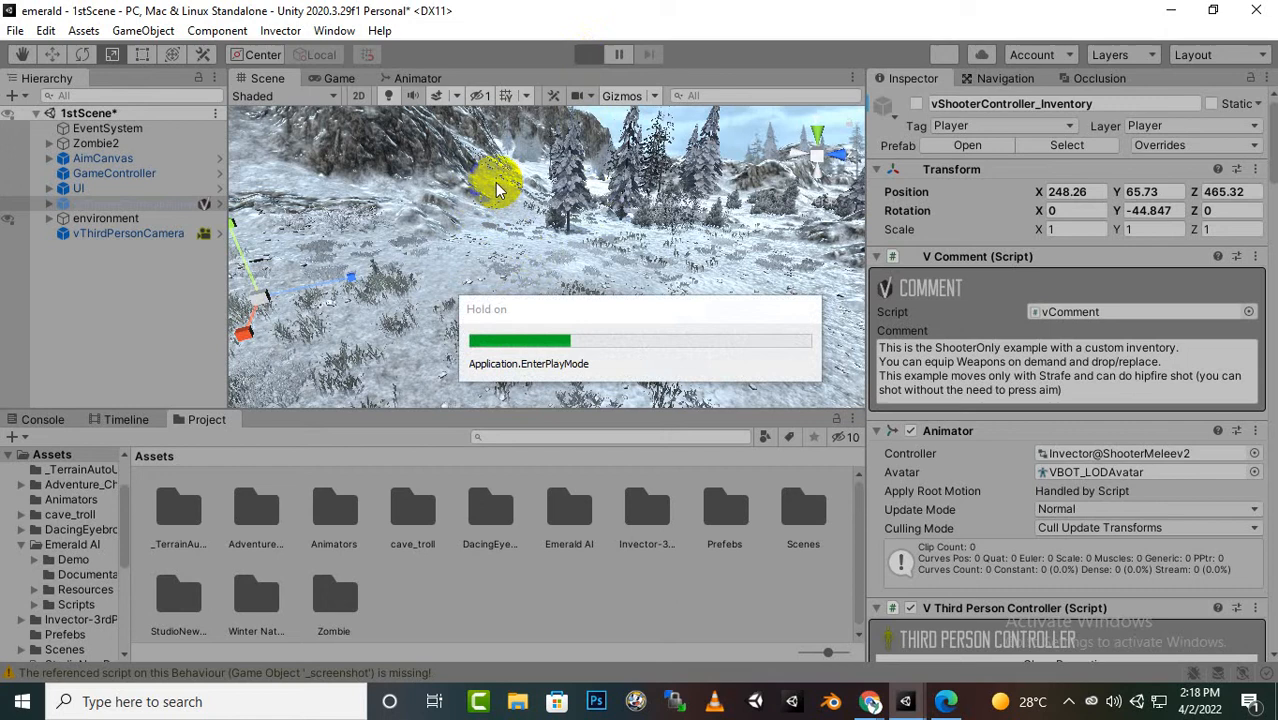
# Run the scene in Play mode and watch the zombie walk its waypoints from the Scene view.
pyautogui.click(588, 54)
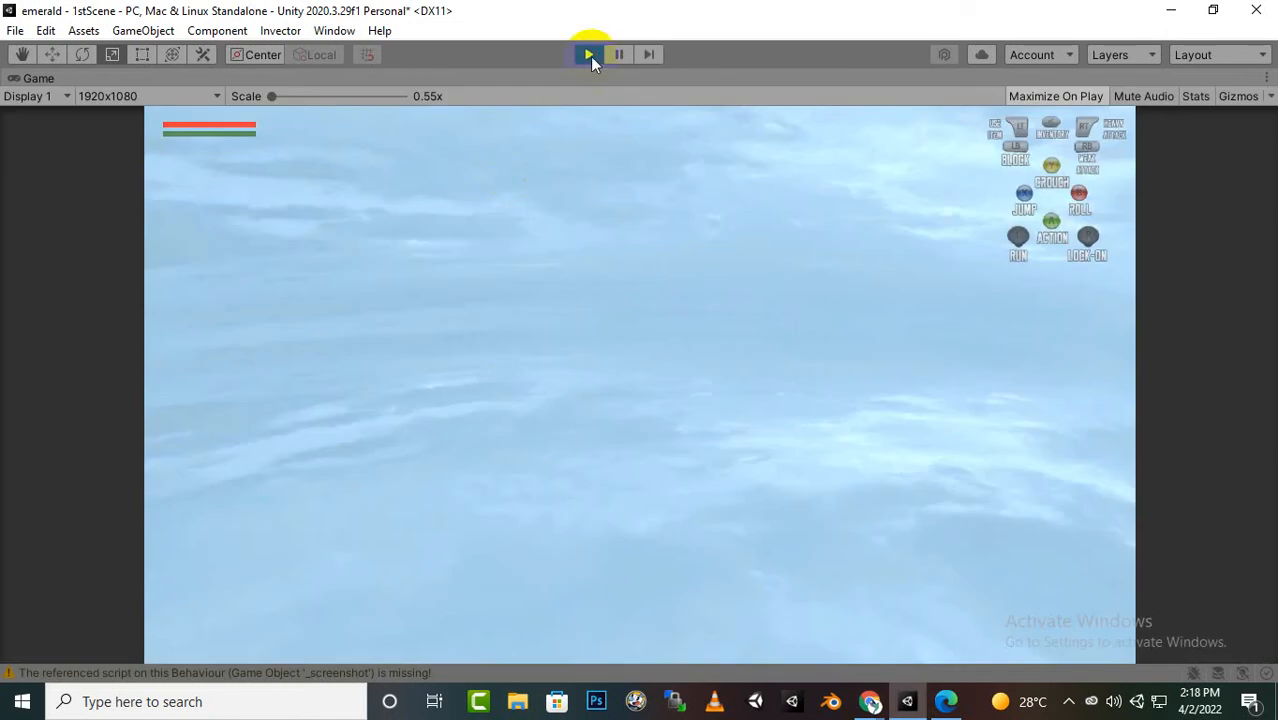
pyautogui.click(588, 54)
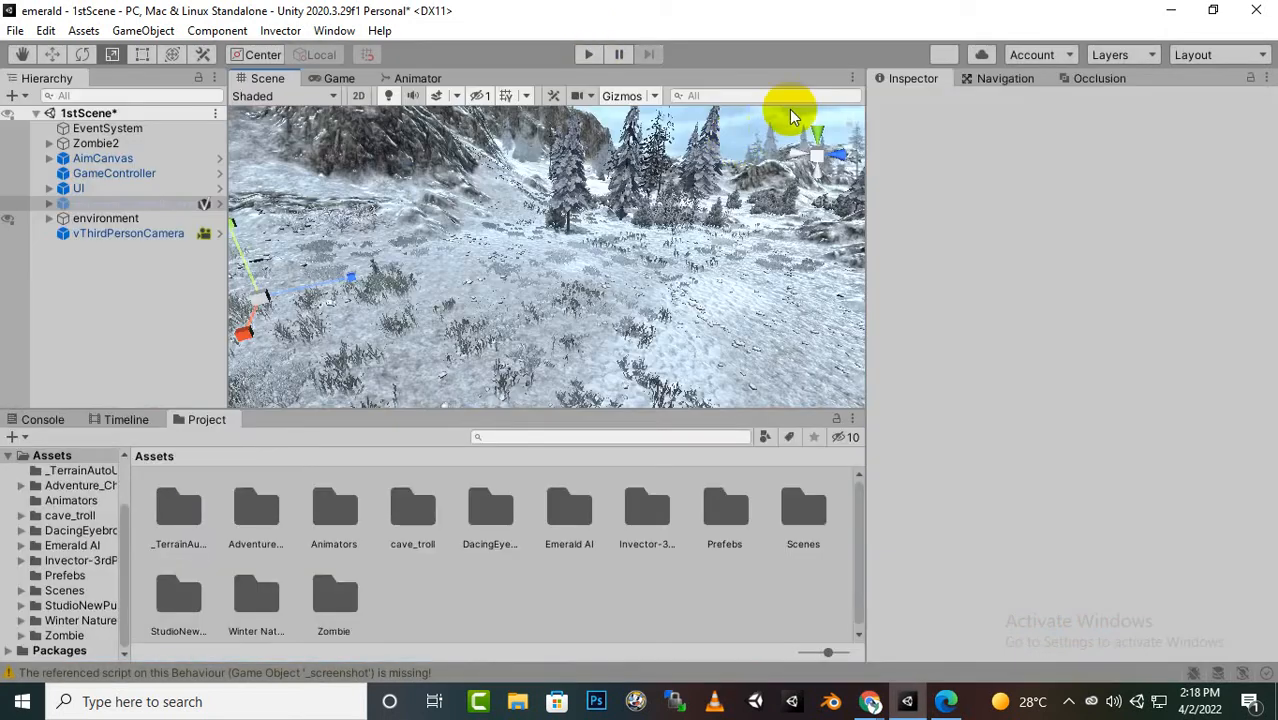
pyautogui.click(340, 78)
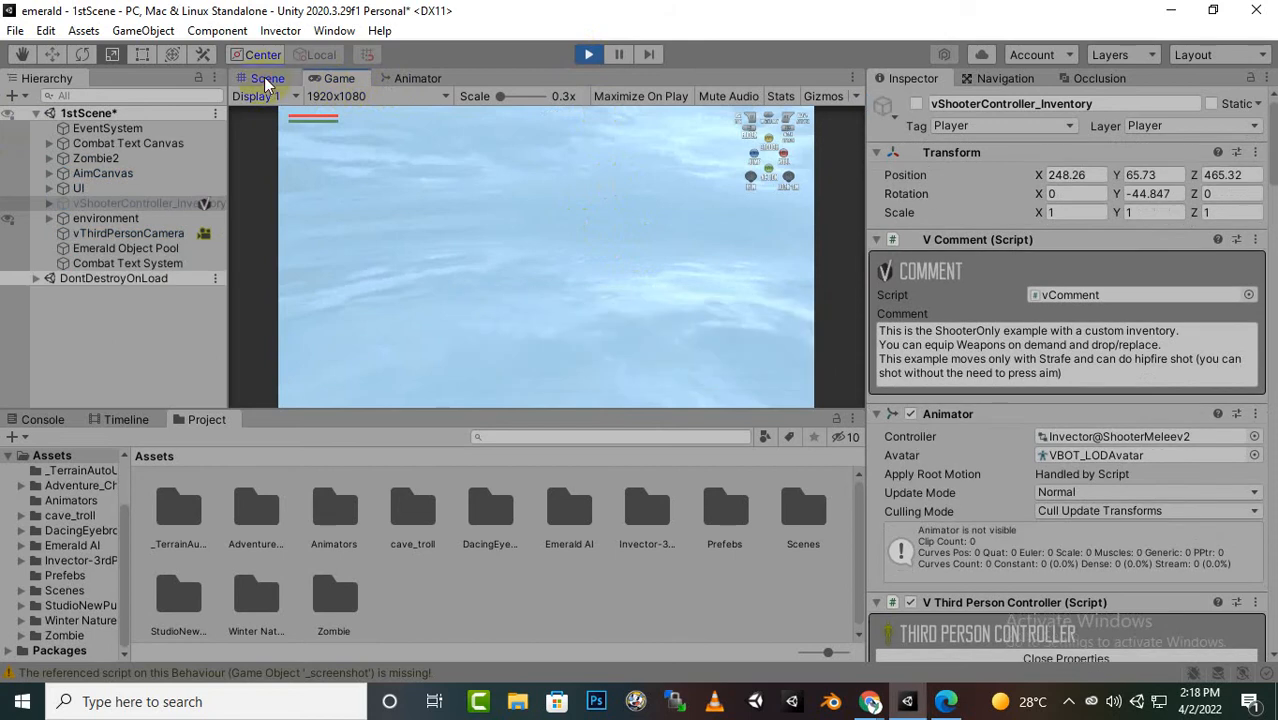
pyautogui.click(266, 78)
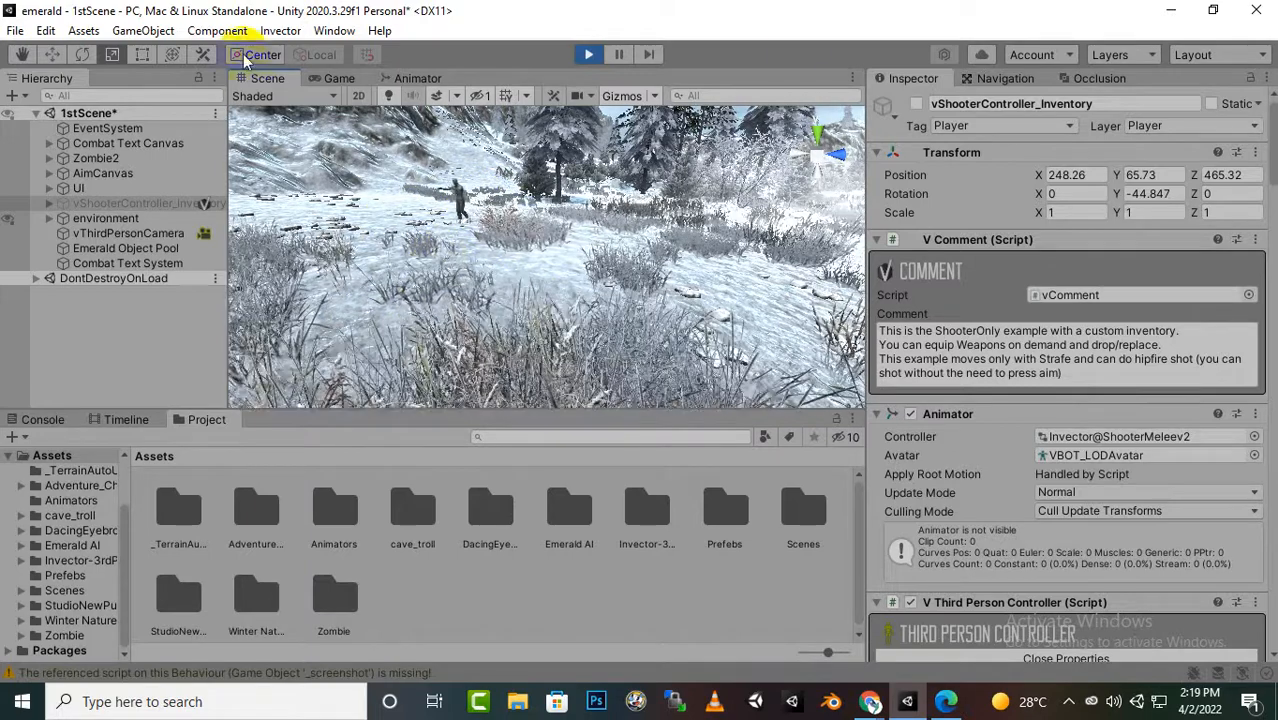
pyautogui.click(588, 54)
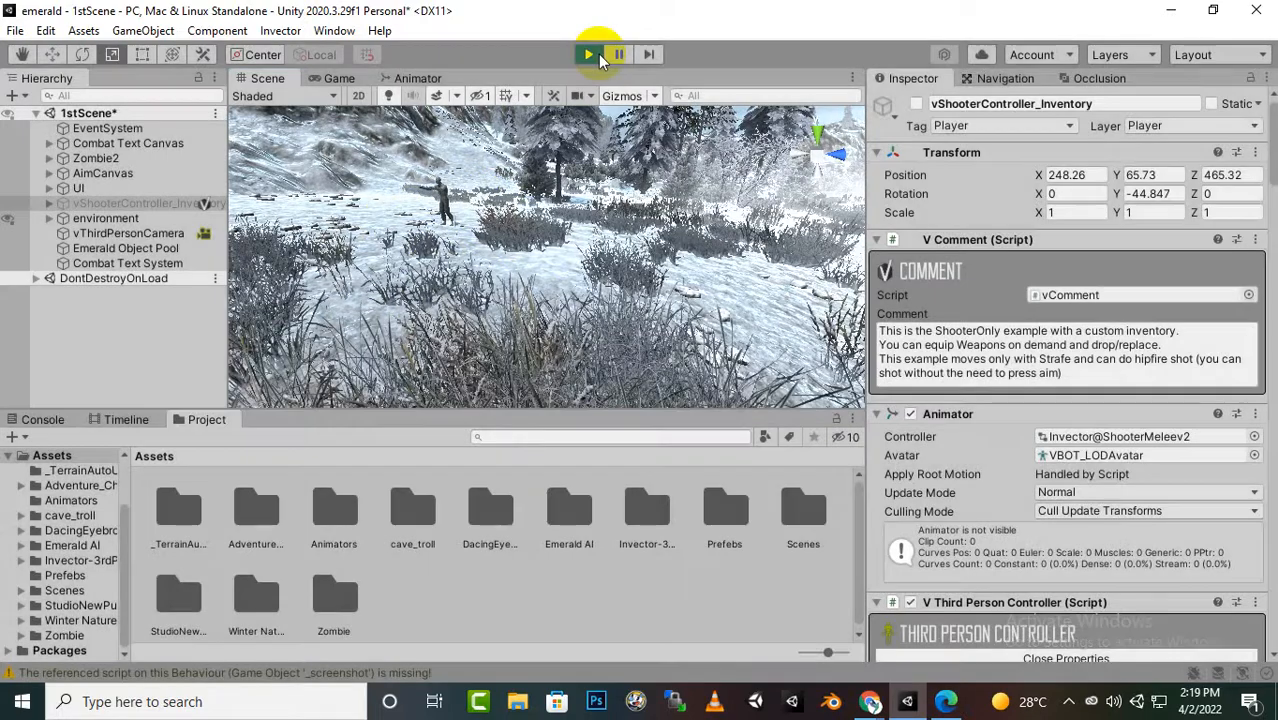
# Exit Play mode and return to the Game view with the player object active.
pyautogui.click(588, 54)
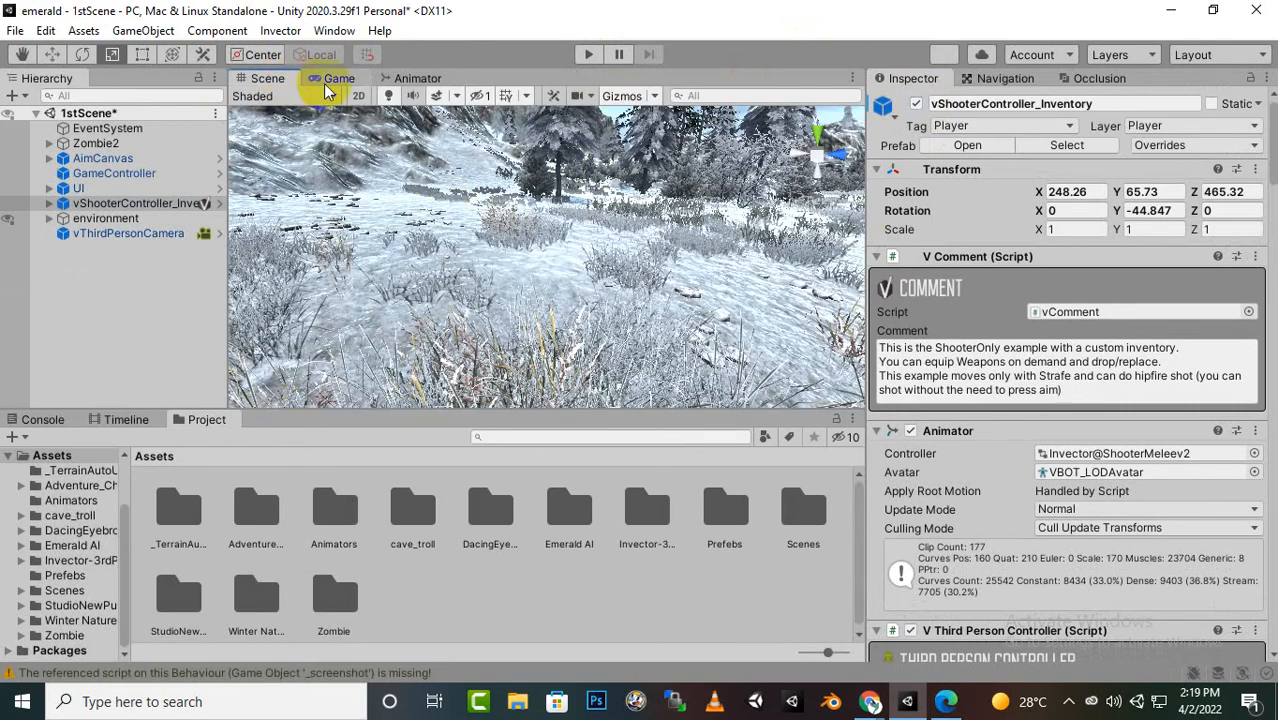
pyautogui.click(338, 78)
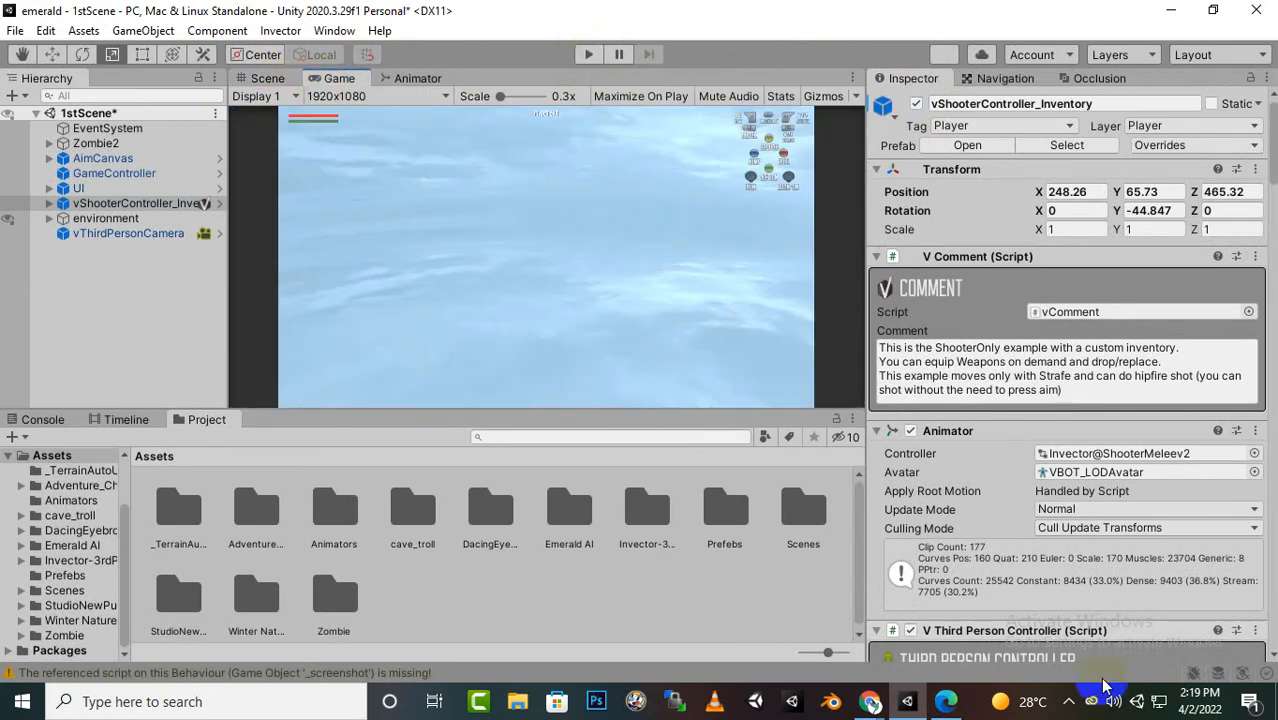